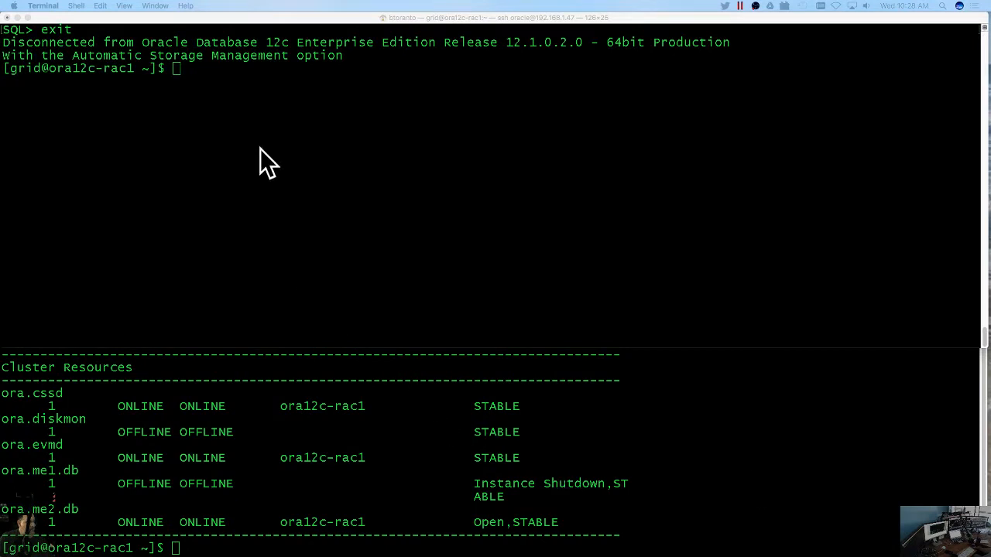
pyautogui.moveTo(270, 292)
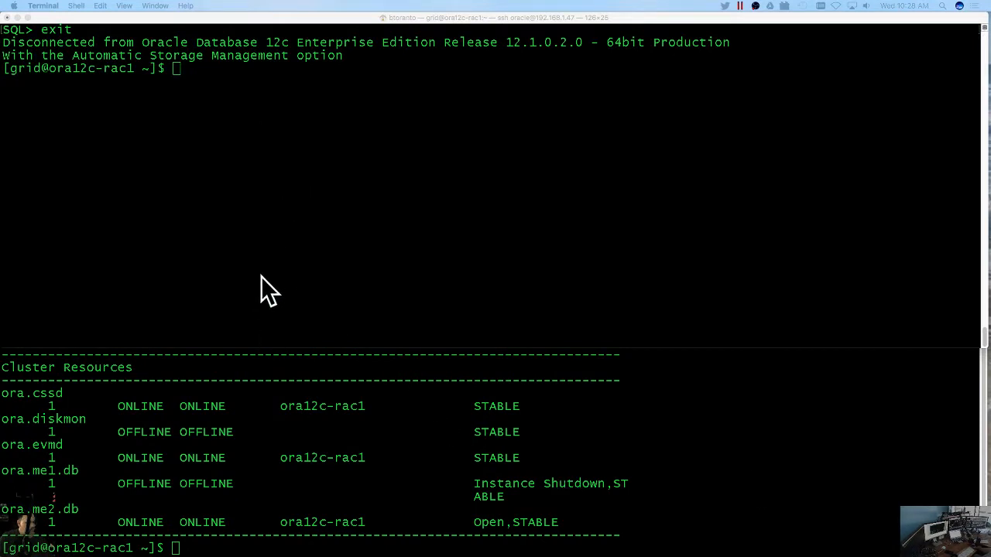
pyautogui.moveTo(39, 96)
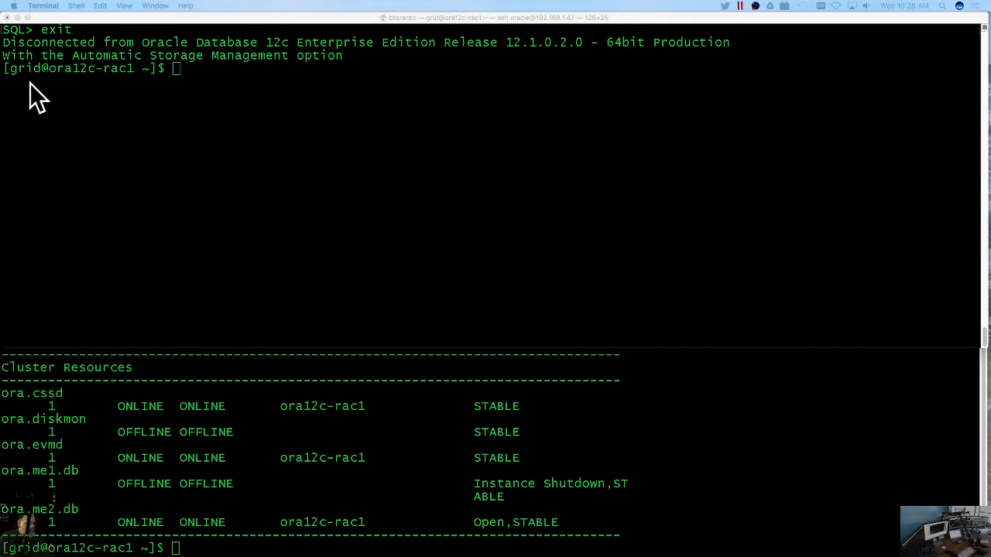
pyautogui.moveTo(251, 232)
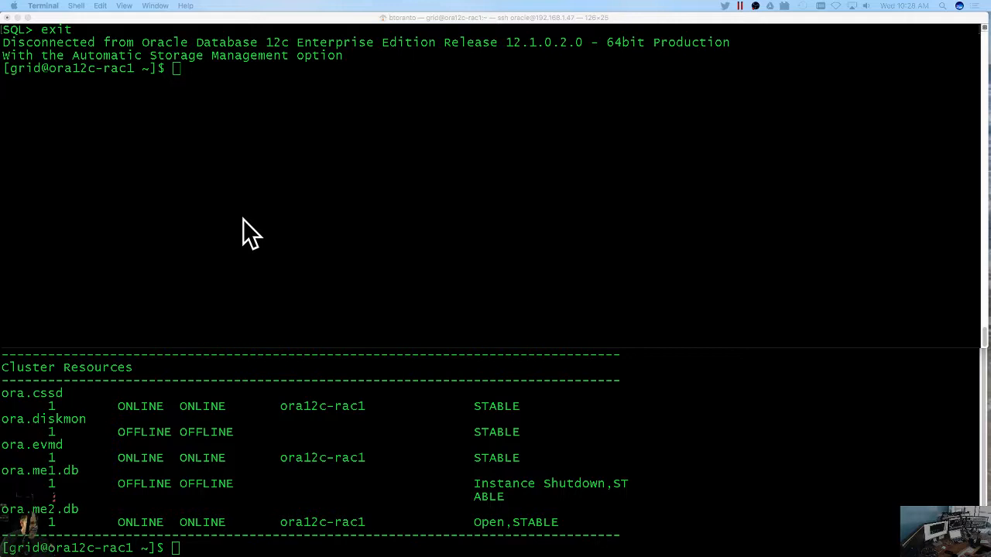
pyautogui.moveTo(243, 220)
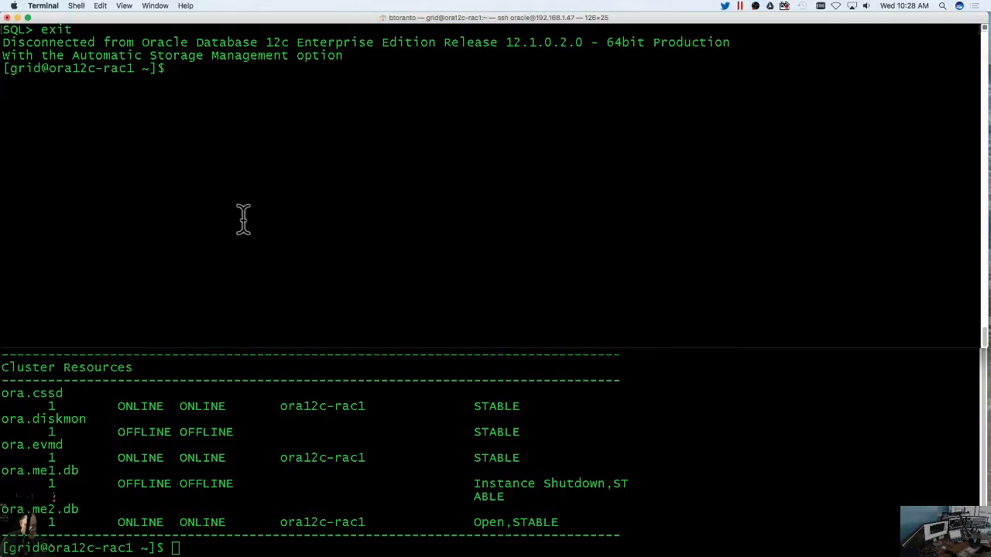
# Step: Start sqlplus as sysasm and query name, state from v$asm_diskgroup showing OCRVD dismounted
pyautogui.write('sqlplus / as sysasm')
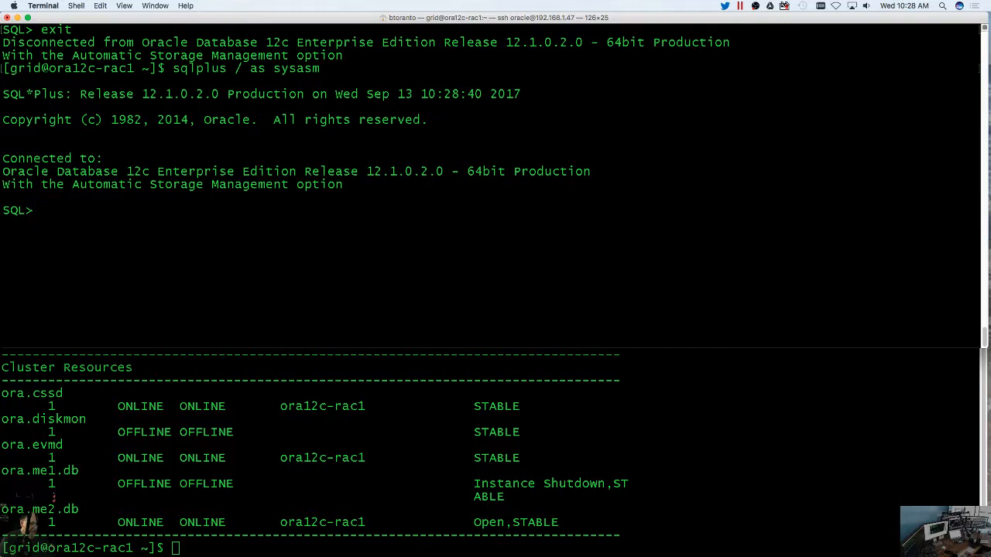
pyautogui.write('sele')
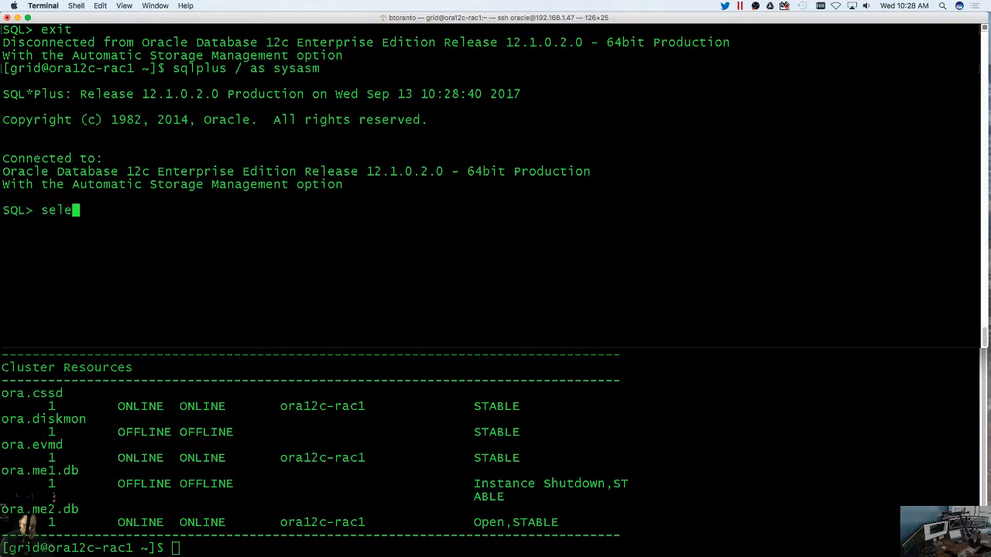
pyautogui.write('ct')
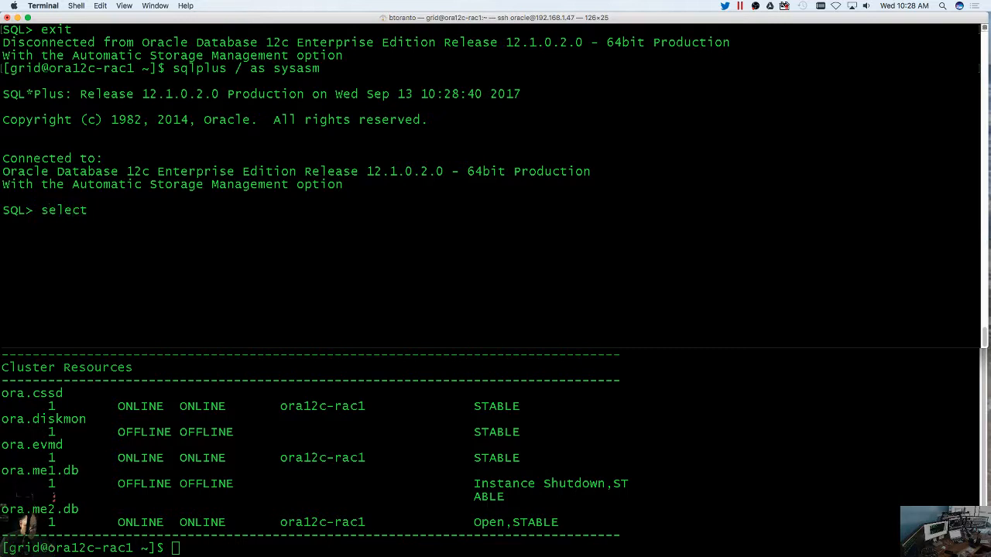
pyautogui.write('name')
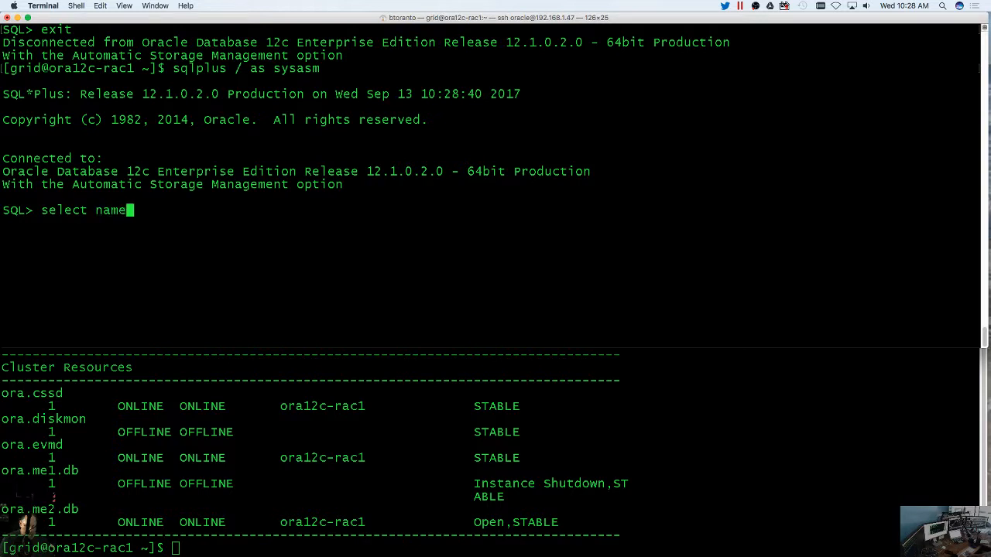
pyautogui.write(', stat')
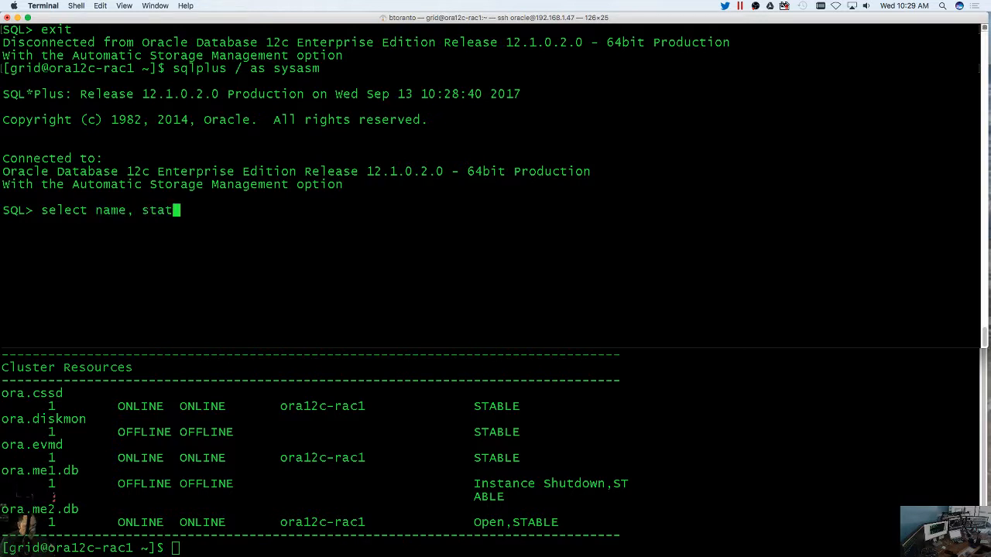
pyautogui.write('e')
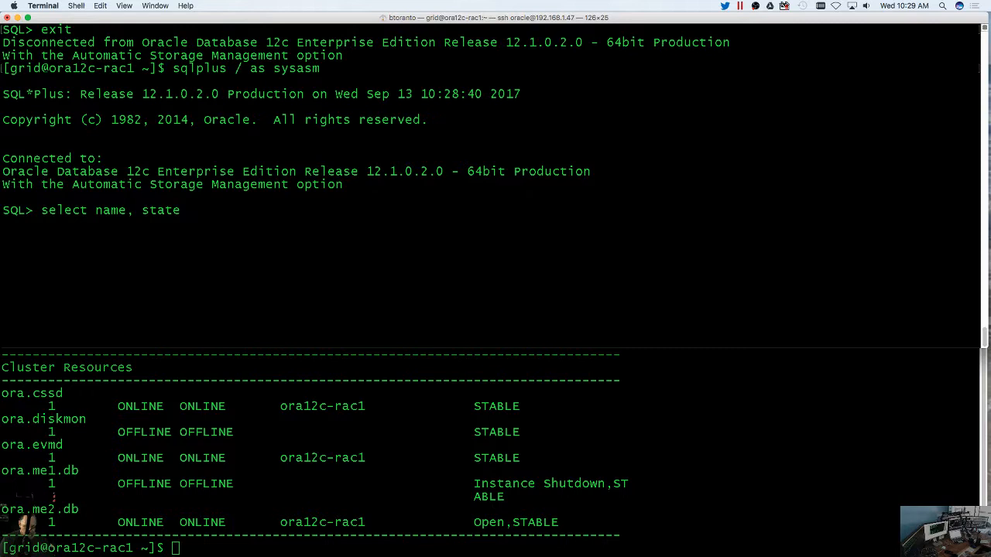
pyautogui.write('from v')
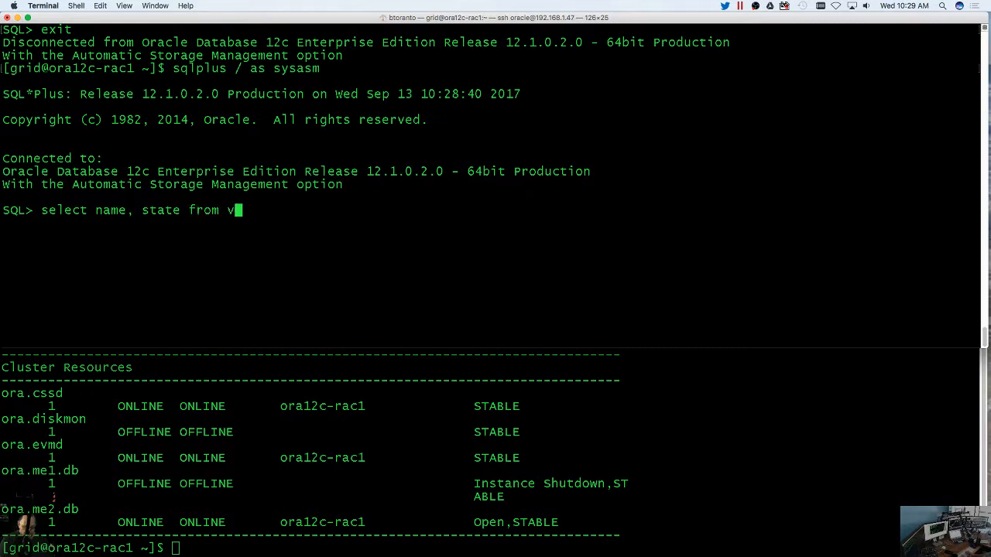
pyautogui.write('$asm_disk')
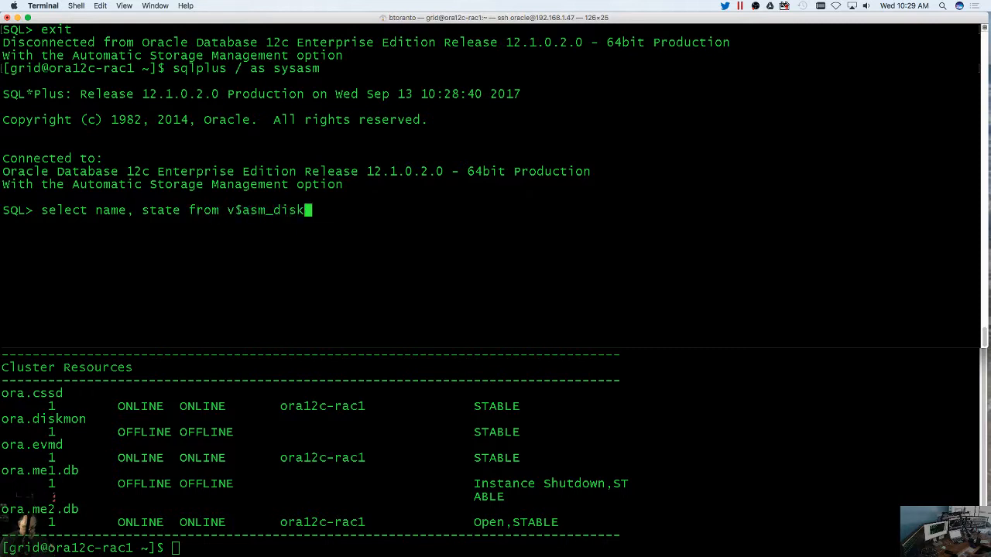
pyautogui.press('Return')
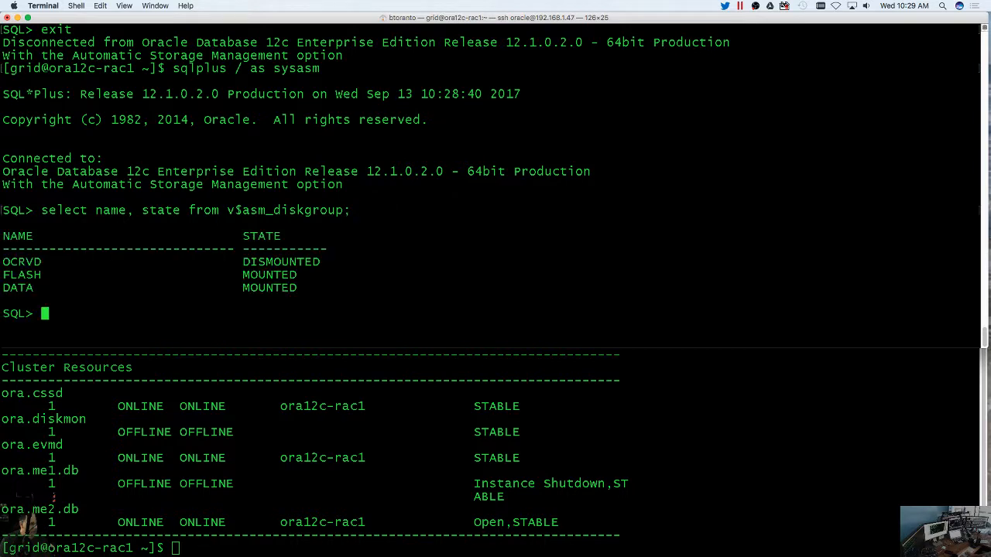
pyautogui.moveTo(152, 260)
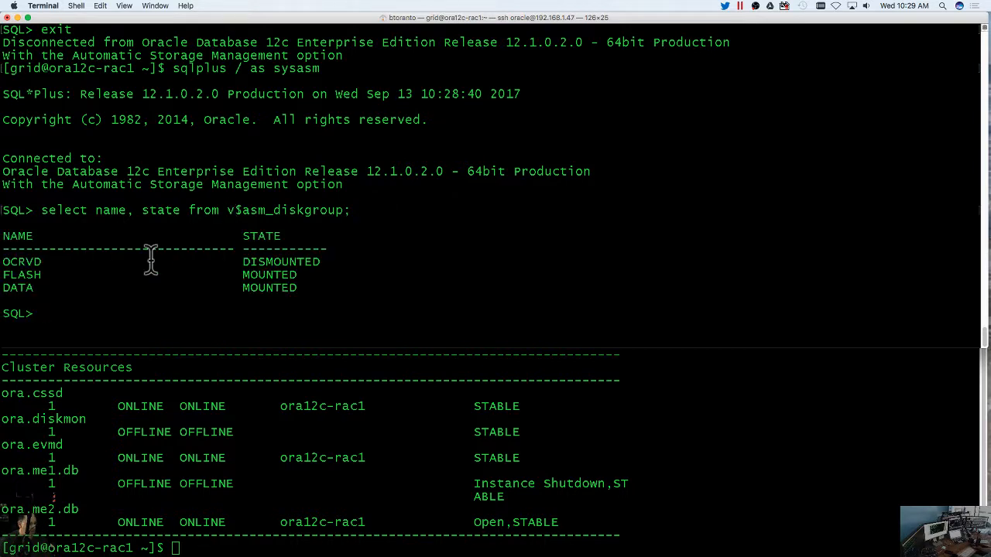
pyautogui.moveTo(216, 284)
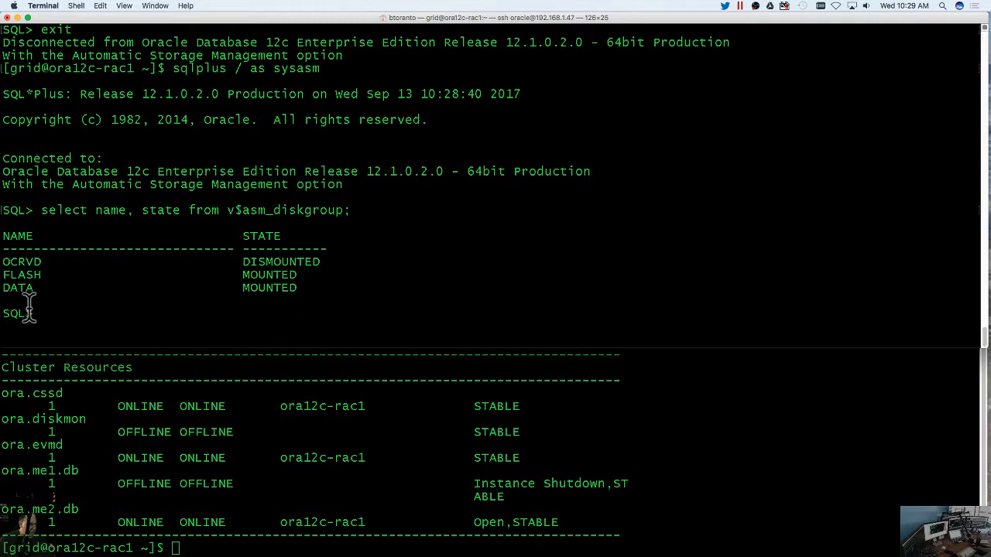
pyautogui.moveTo(12, 400)
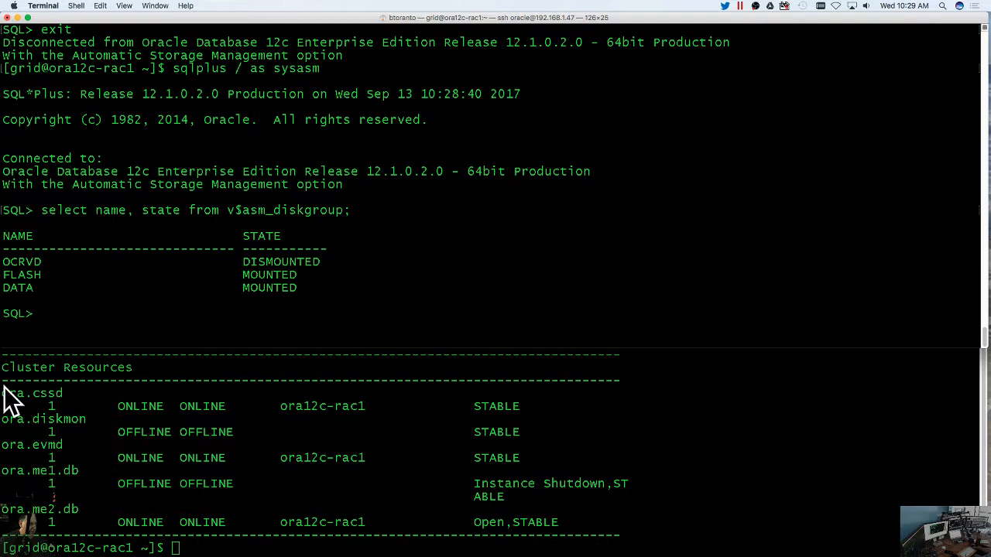
pyautogui.moveTo(418, 452)
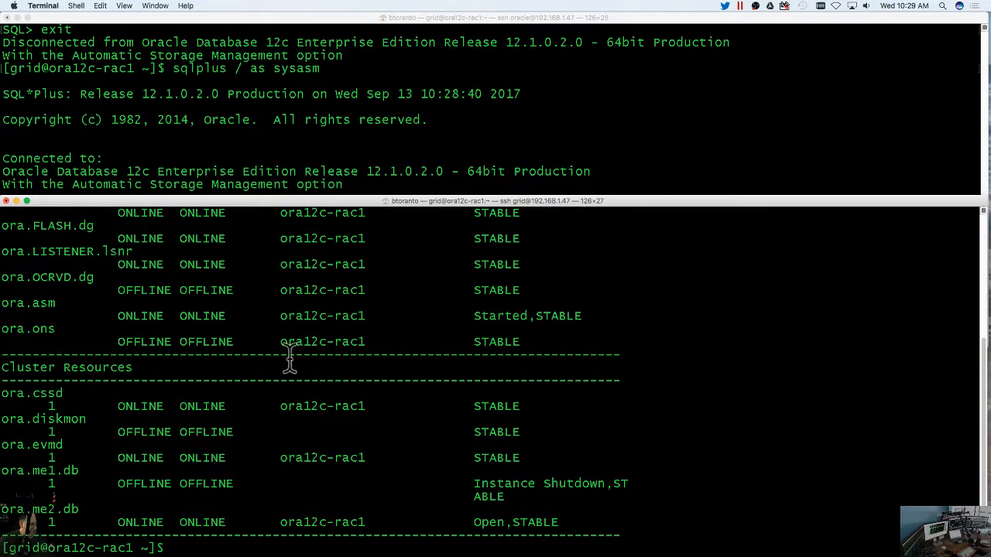
pyautogui.moveTo(238, 539)
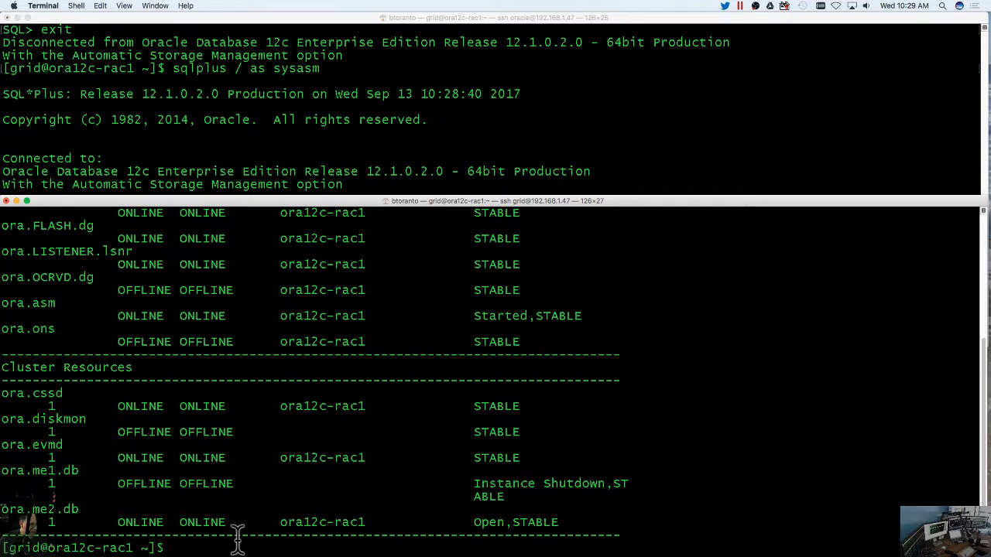
pyautogui.moveTo(737, 452)
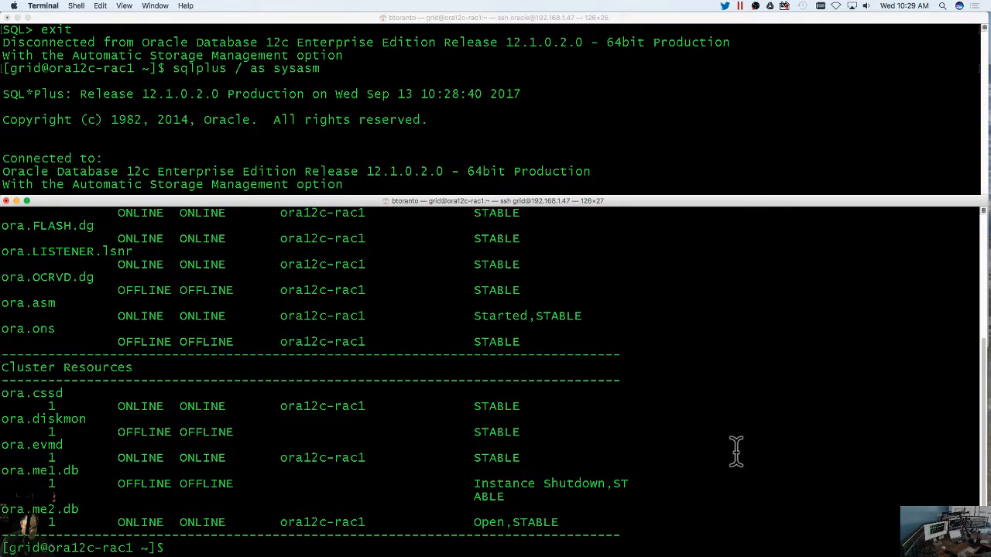
# Step: Reveal the Oracle base path and change into the $ORACLE_BASE directory
pyautogui.write('$ORACLE_H')
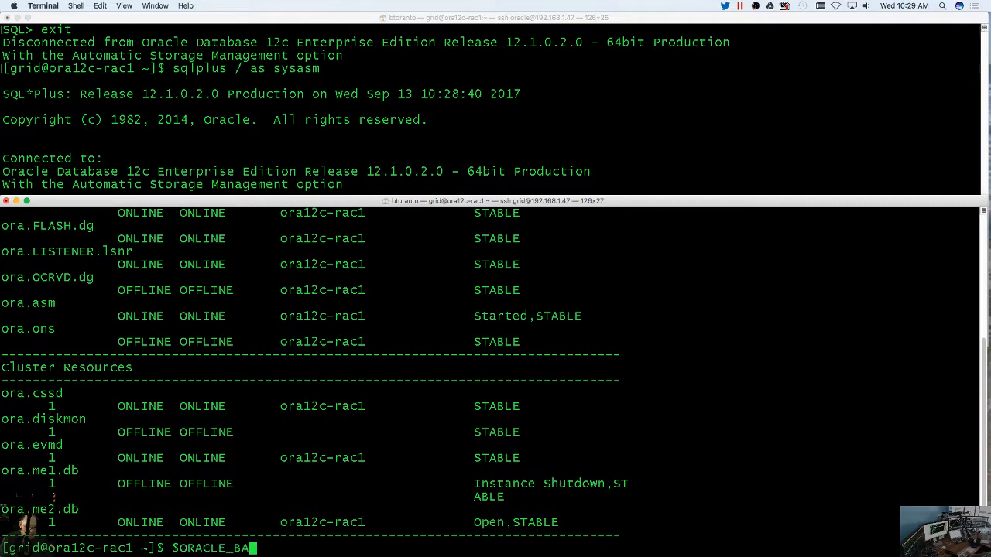
pyautogui.press('Return')
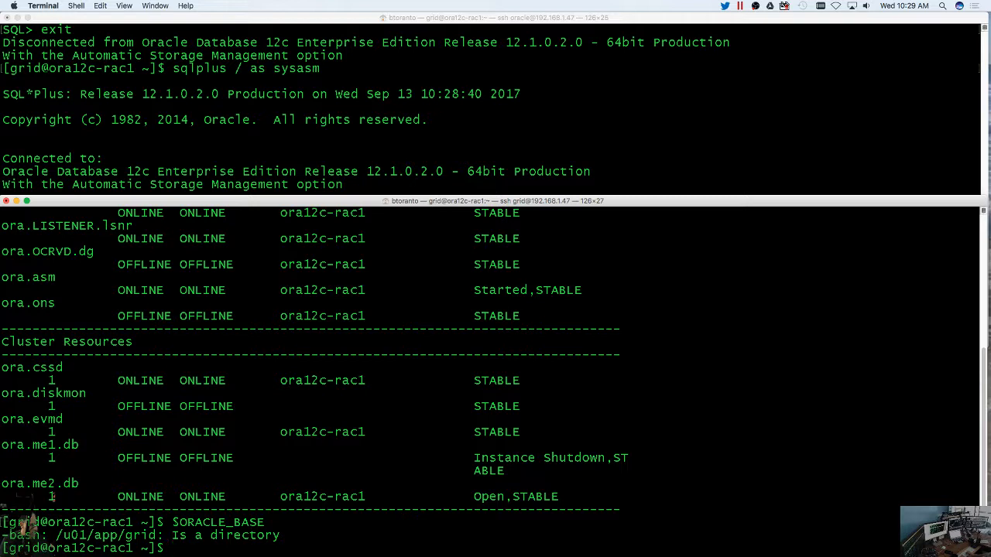
pyautogui.write('cd')
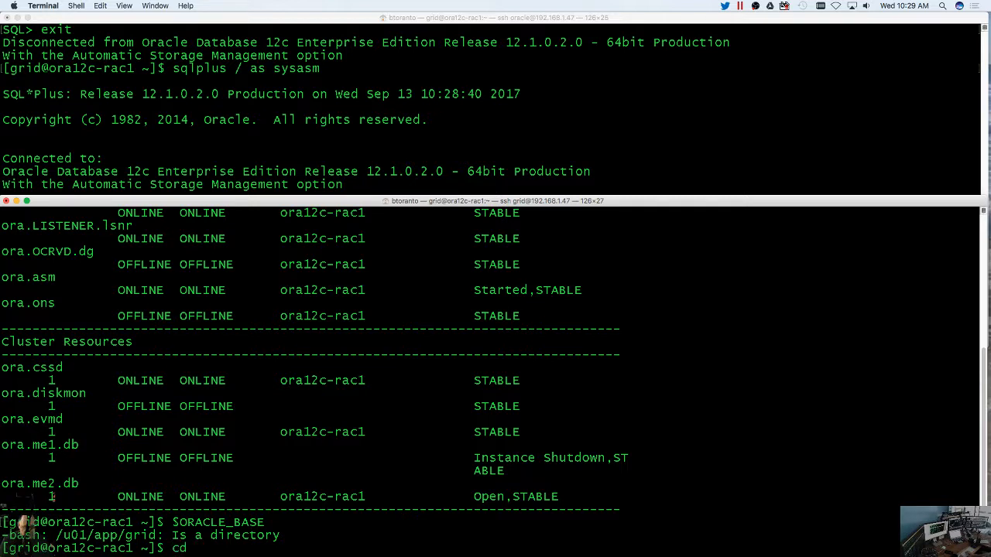
pyautogui.write('SORACLE_BASE')
pyautogui.write('ls')
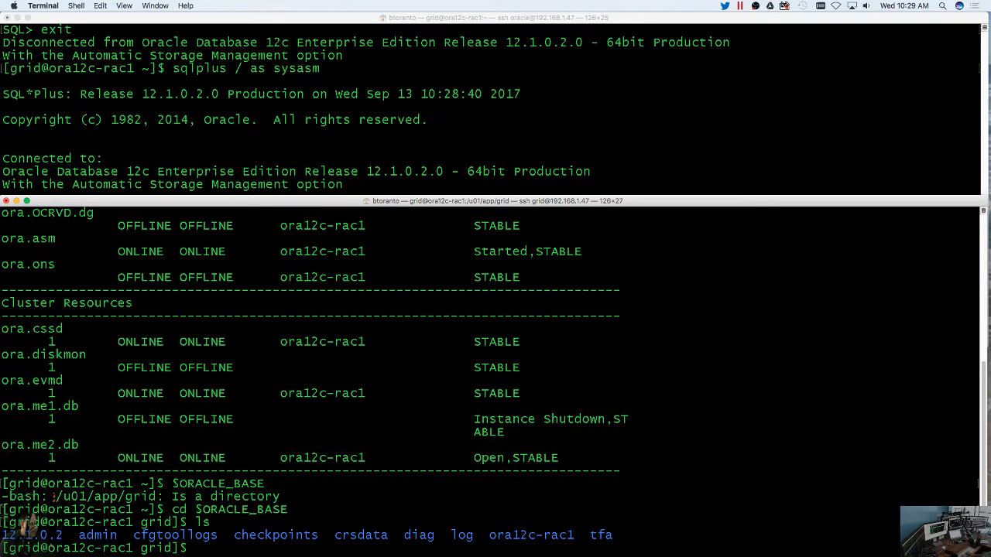
# Step: Descend through diag and asm toward the +asm diagnostic directory
pyautogui.write('cd diag')
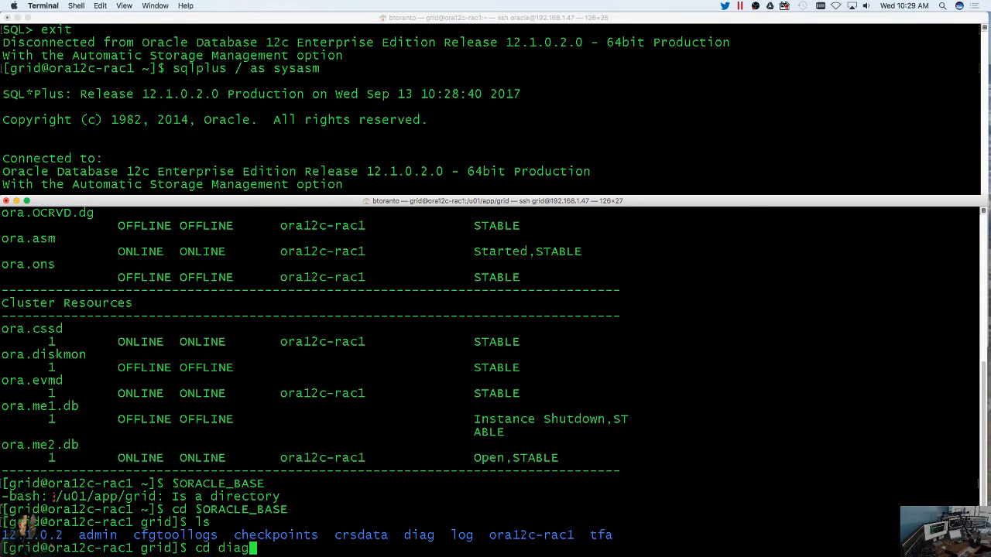
pyautogui.press('Return')
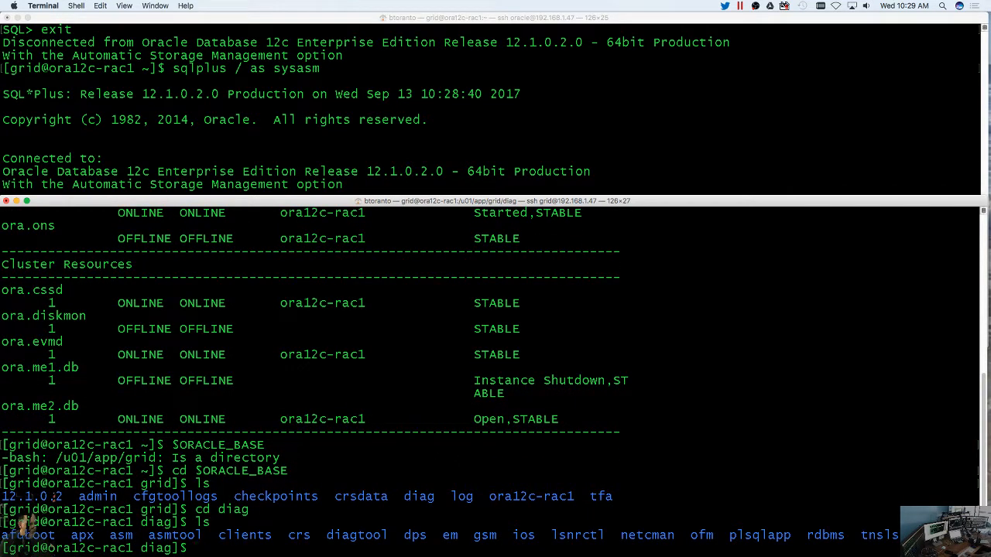
pyautogui.write('cd asm')
pyautogui.write('ls')
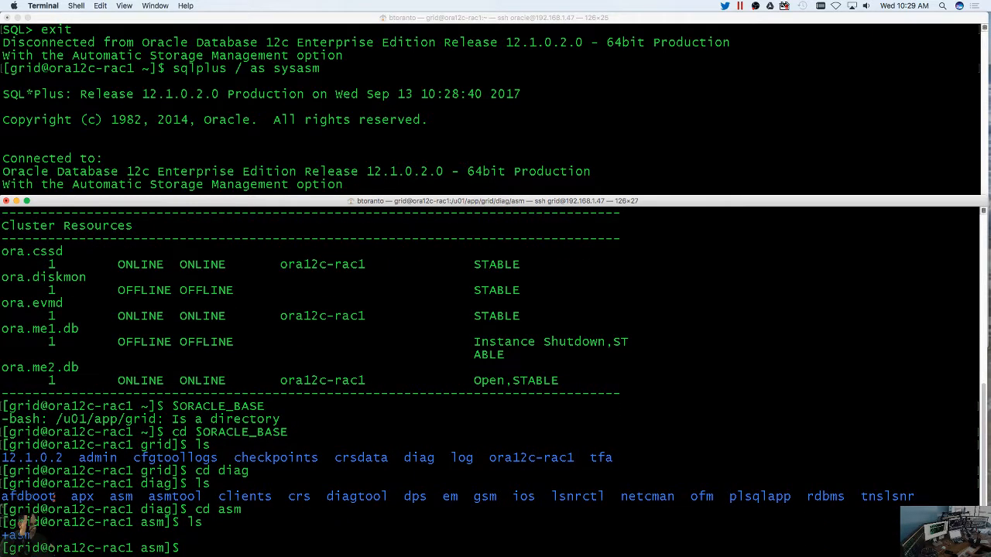
pyautogui.write('cd *')
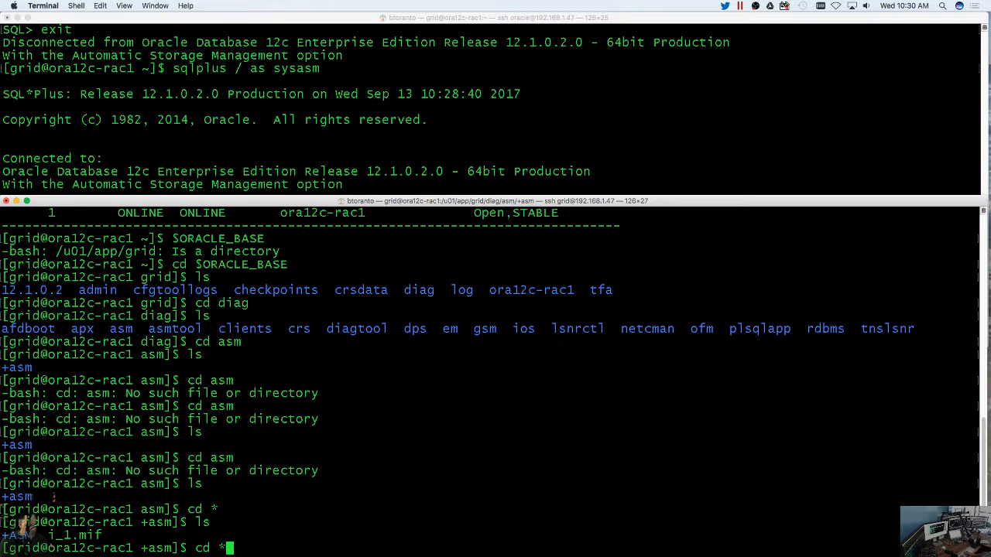
# Step: Enter +ASM/trace and begin following alert_+ASM.log with tail -f
pyautogui.press('Return')
pyautogui.write('ls')
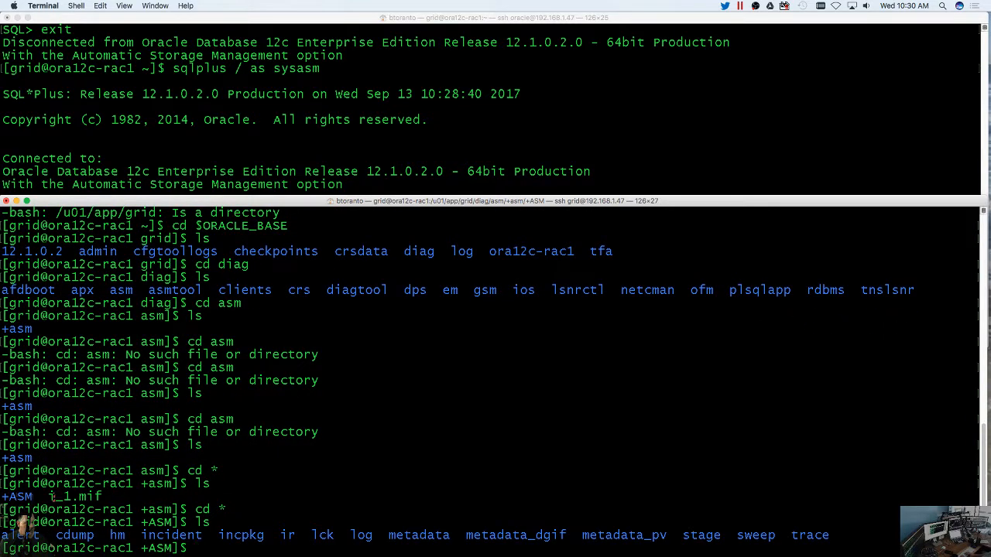
pyautogui.write('c')
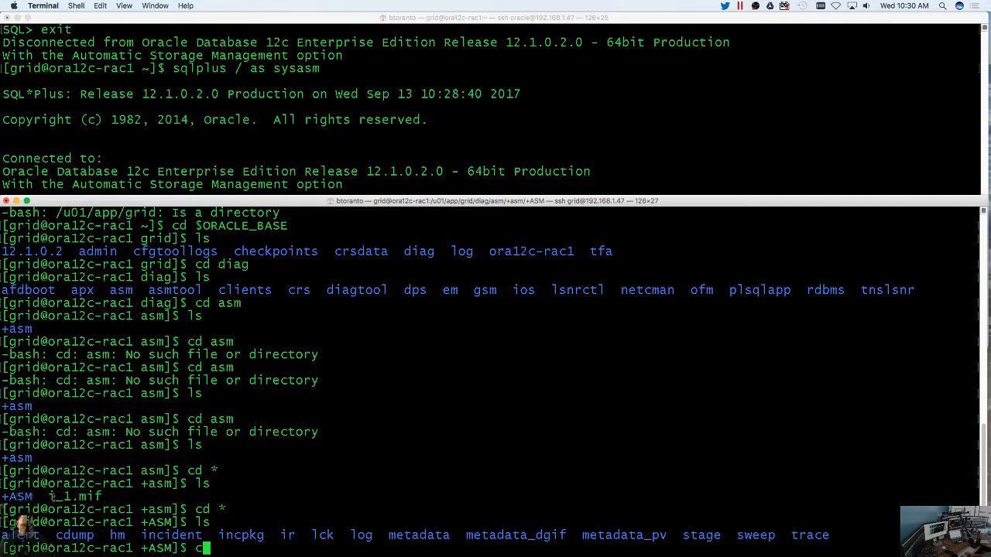
pyautogui.press('Return')
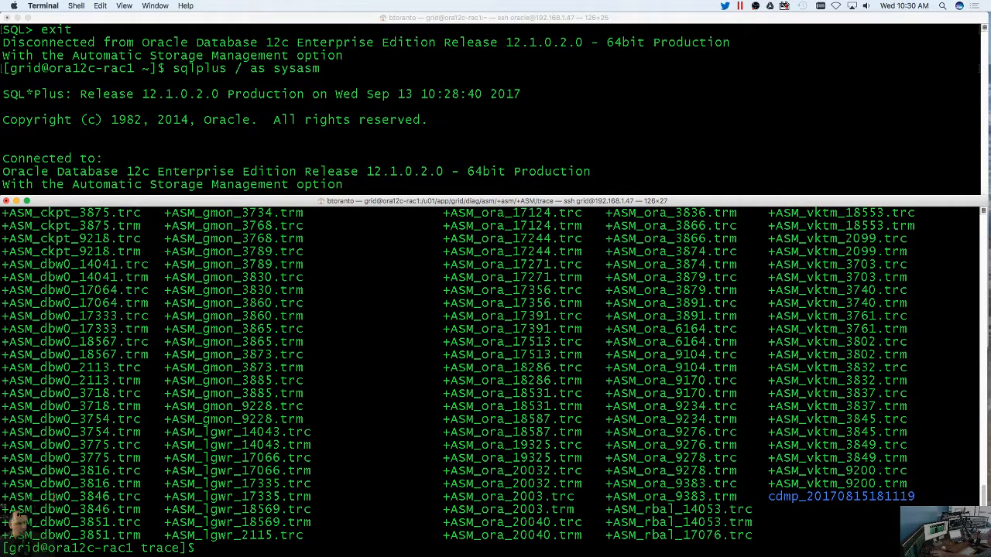
pyautogui.moveTo(390, 400)
pyautogui.write('ls *.log')
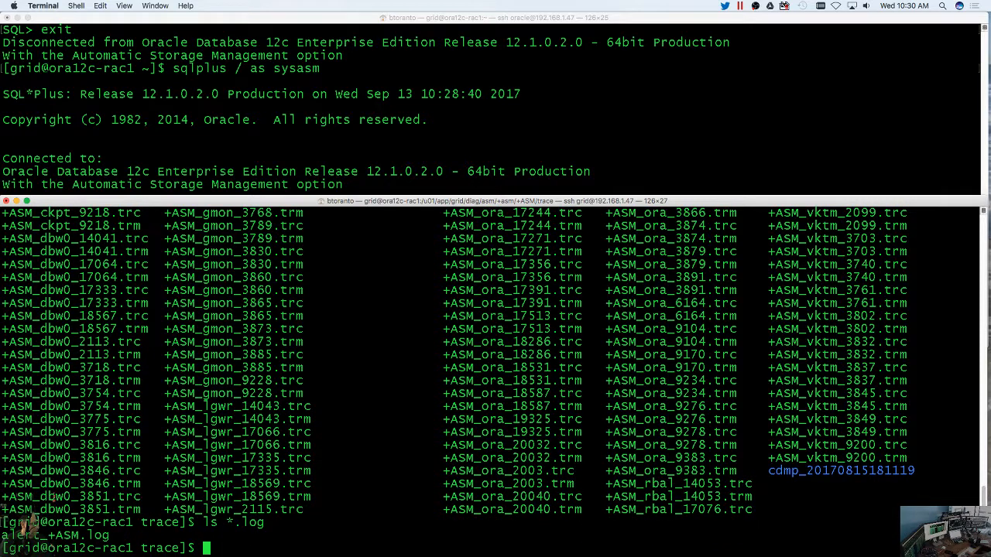
pyautogui.write('t')
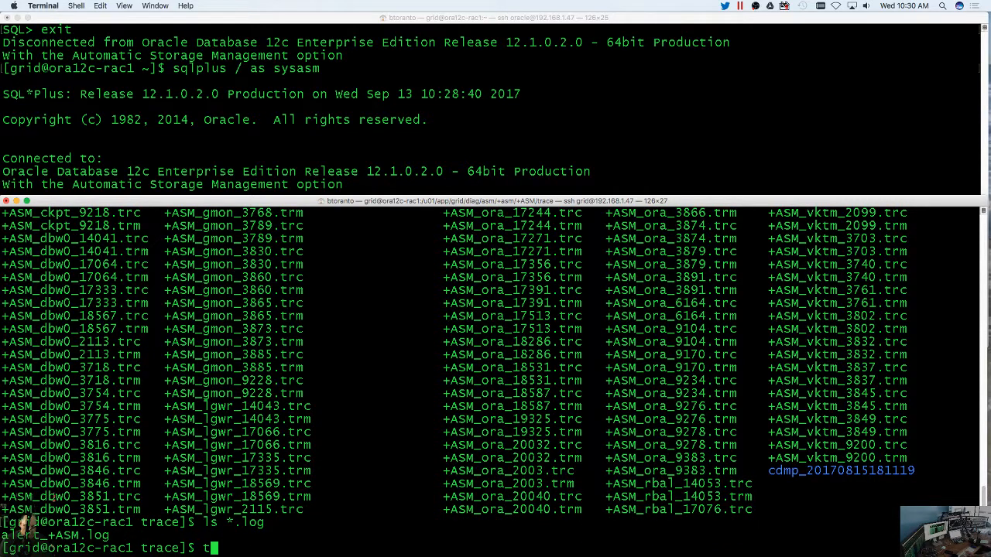
pyautogui.write('ail -f *.log')
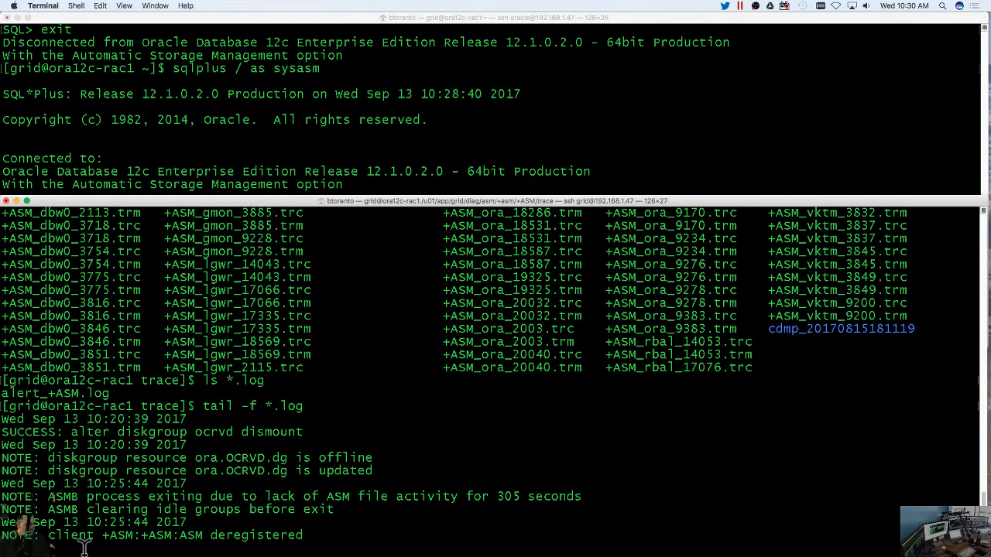
pyautogui.moveTo(328, 538)
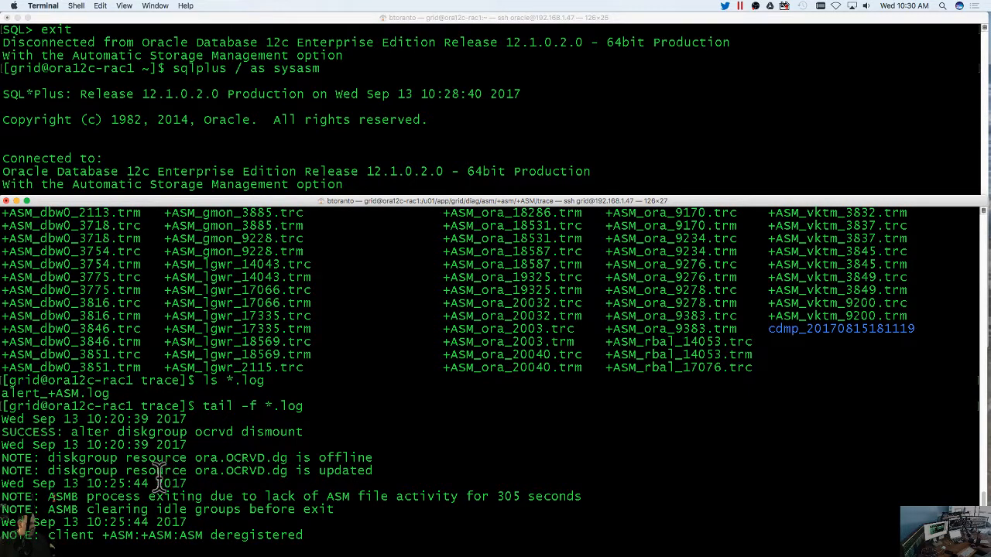
pyautogui.moveTo(266, 539)
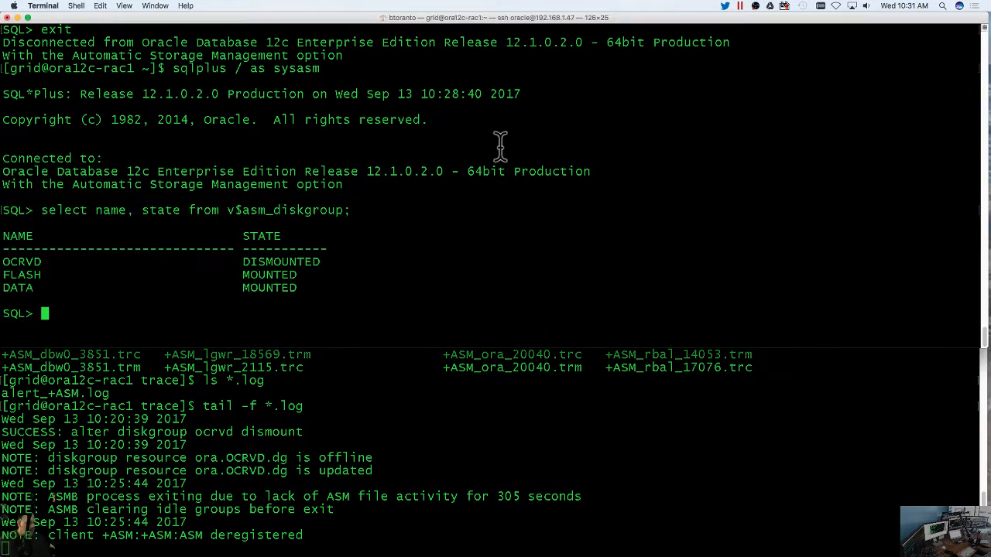
pyautogui.moveTo(474, 192)
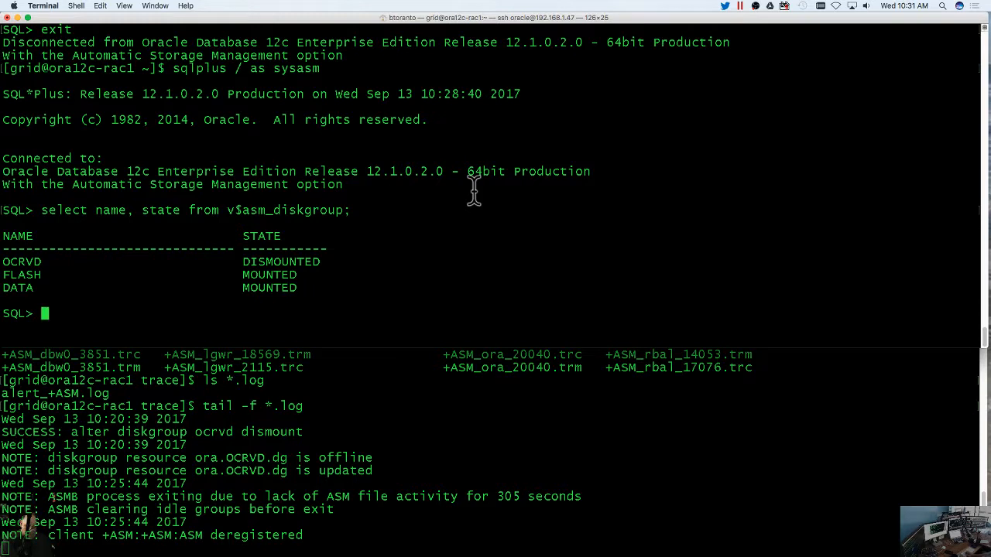
# Step: Issue alter diskgroup ocrvd mount; to remount the OCRVD disk group
pyautogui.write('alter')
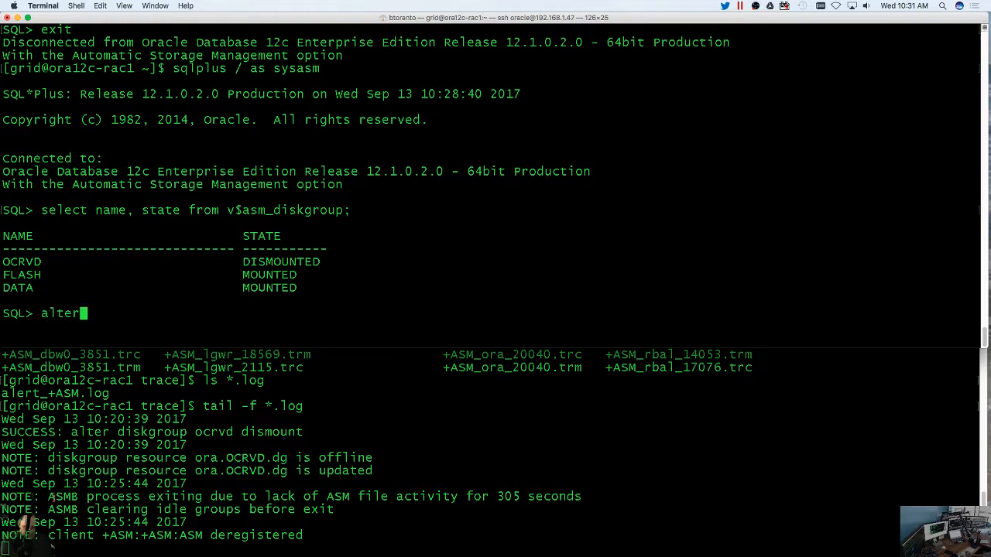
pyautogui.write('disk')
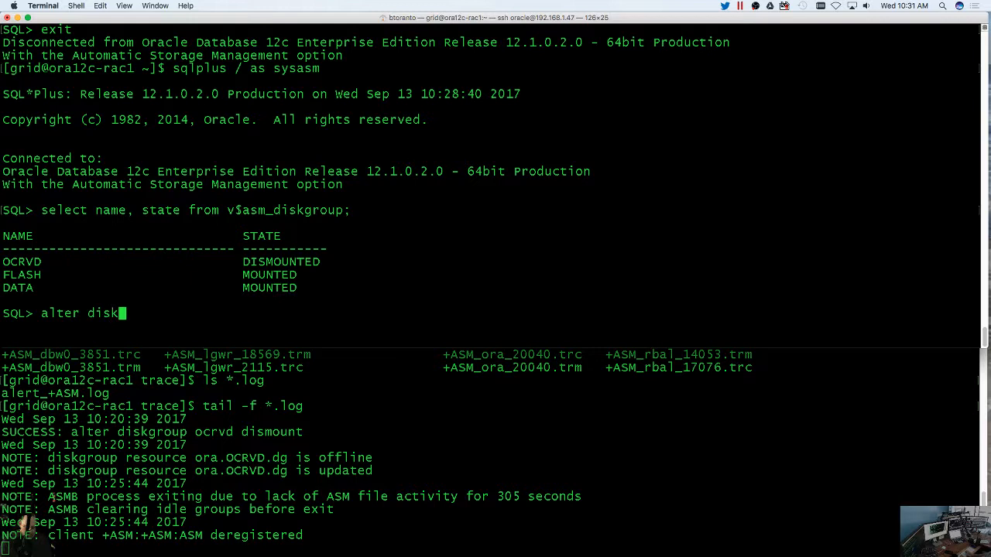
pyautogui.write('group')
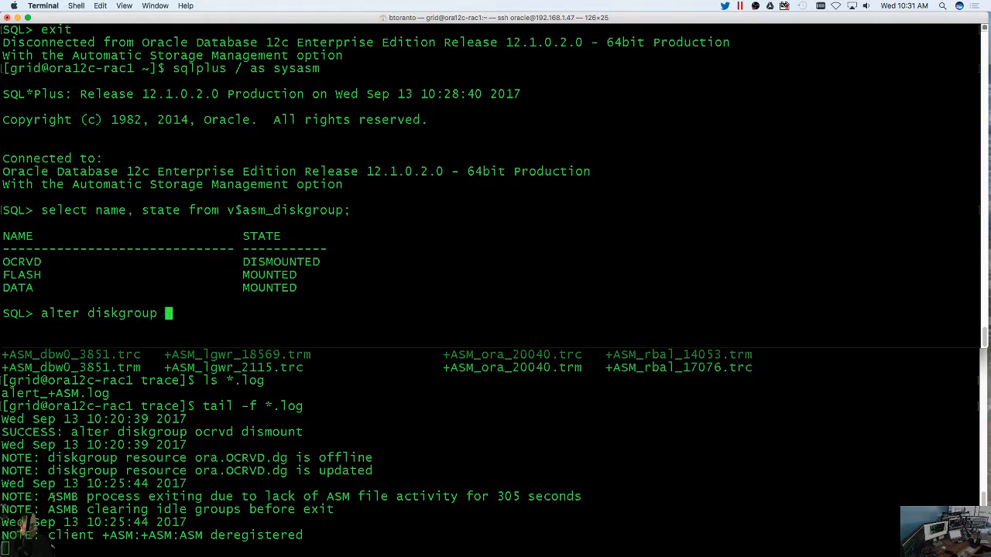
pyautogui.write('oc')
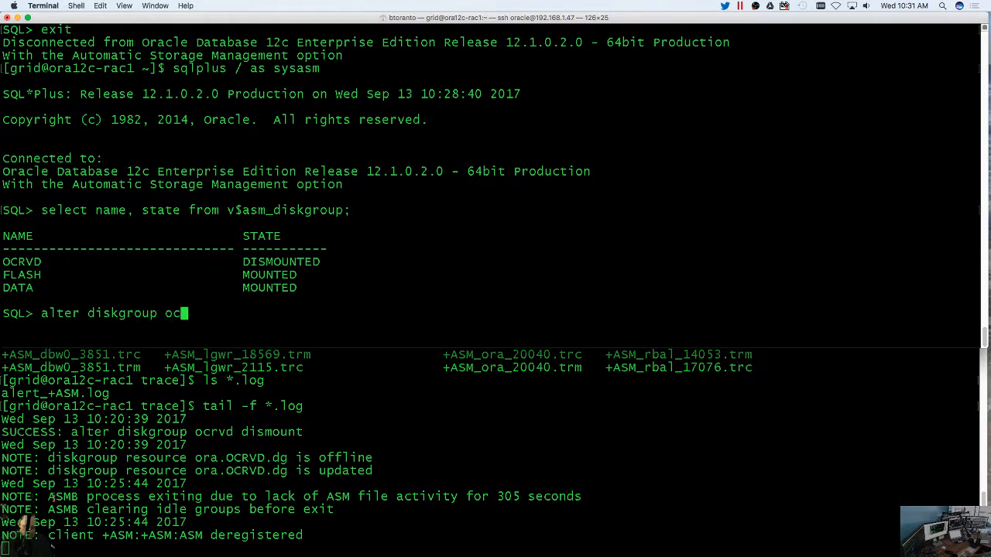
pyautogui.write('rvd mo')
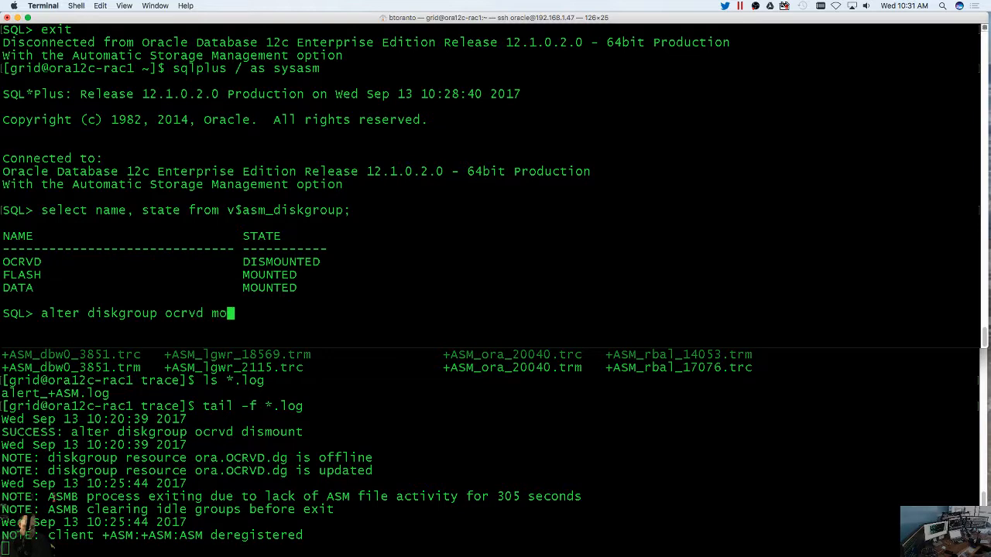
pyautogui.press('Return')
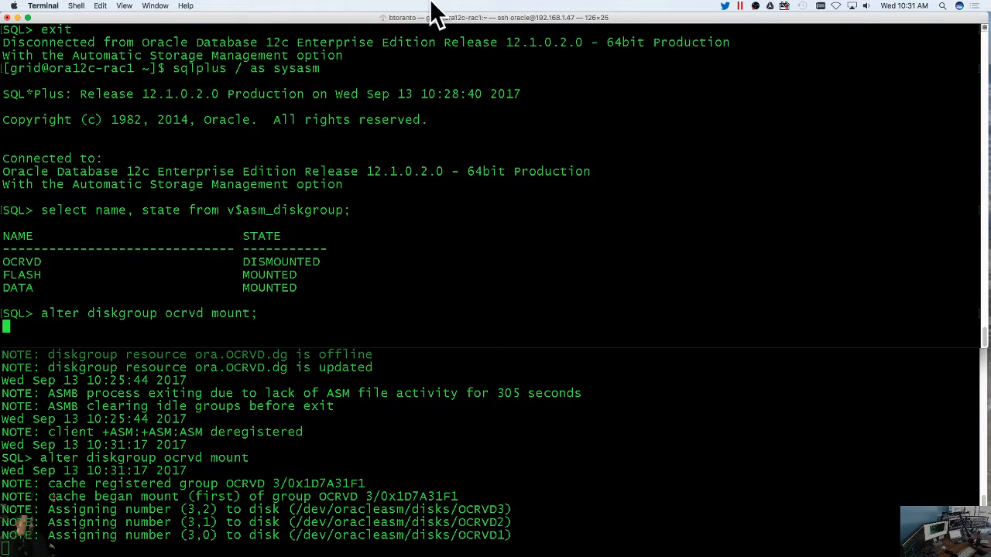
pyautogui.moveTo(276, 539)
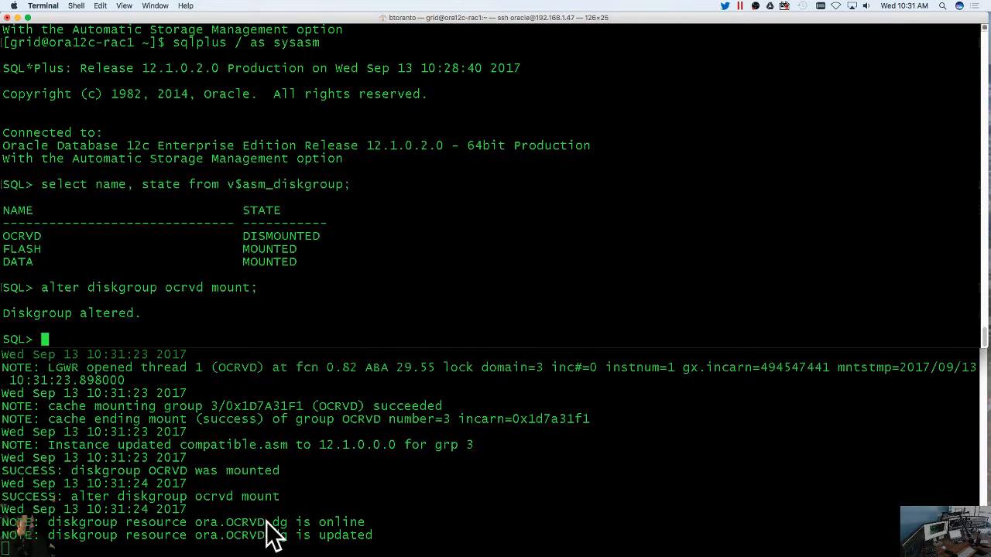
pyautogui.moveTo(142, 408)
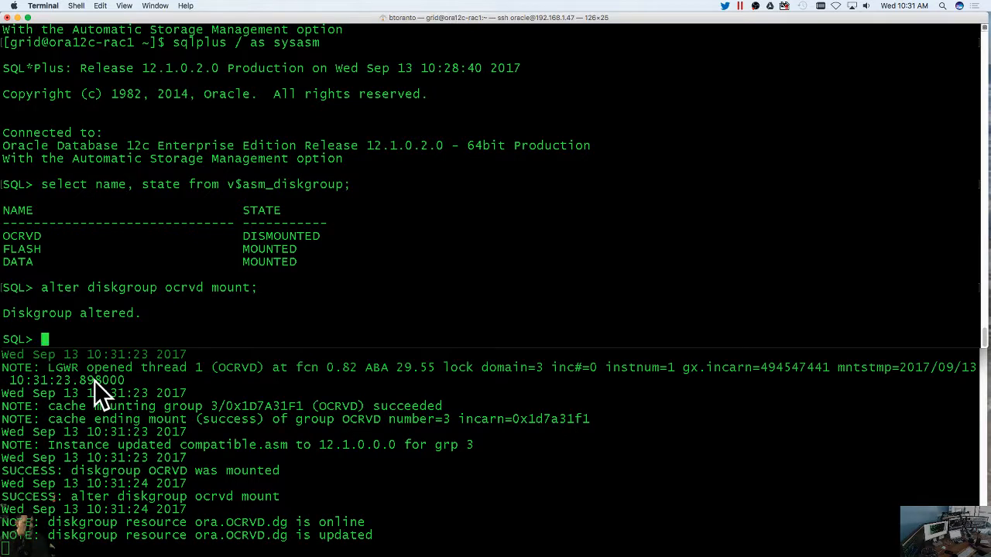
pyautogui.moveTo(198, 465)
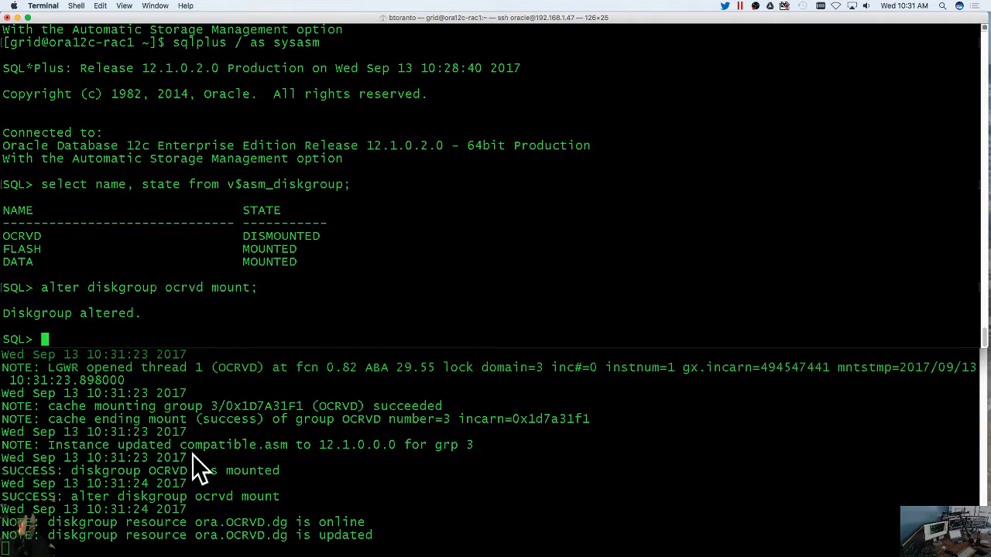
pyautogui.moveTo(8, 473)
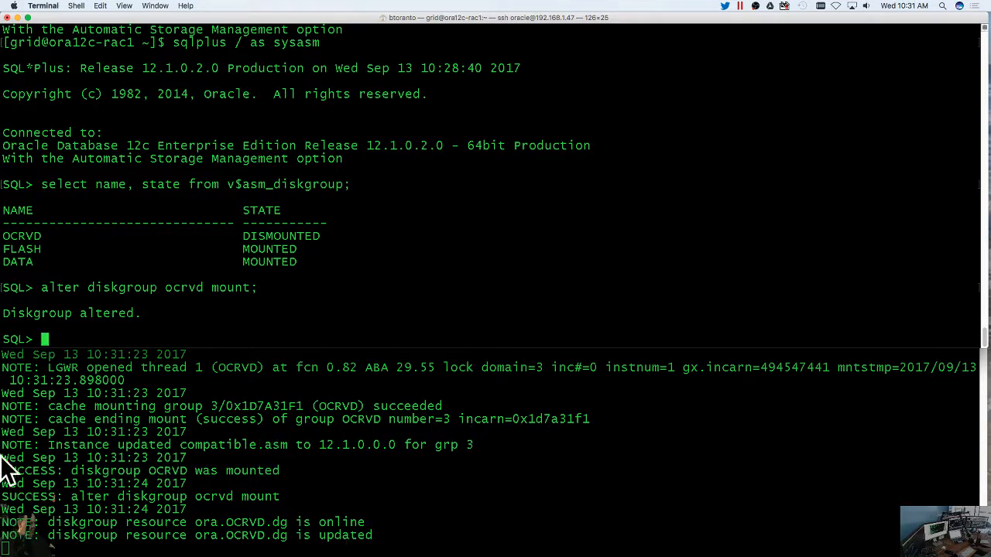
pyautogui.moveTo(49, 192)
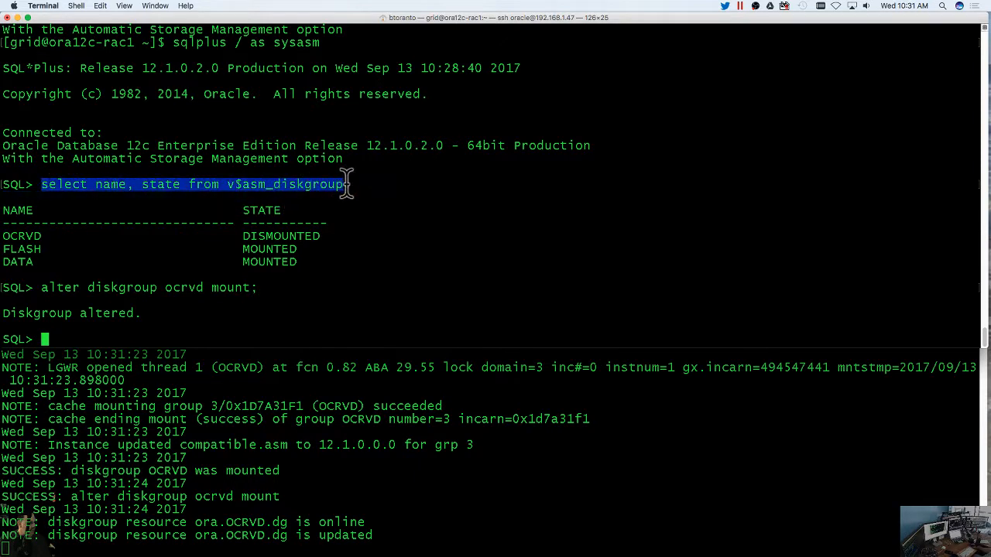
# Step: Copy and paste the earlier status query and rerun it, showing all disk groups MOUNTED
pyautogui.rightClick(346, 184)
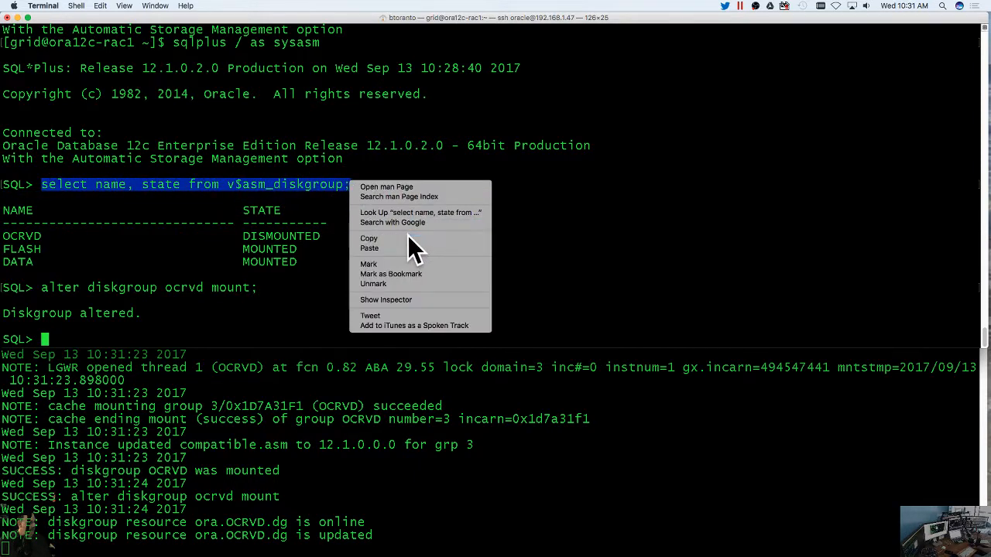
pyautogui.click(100, 6)
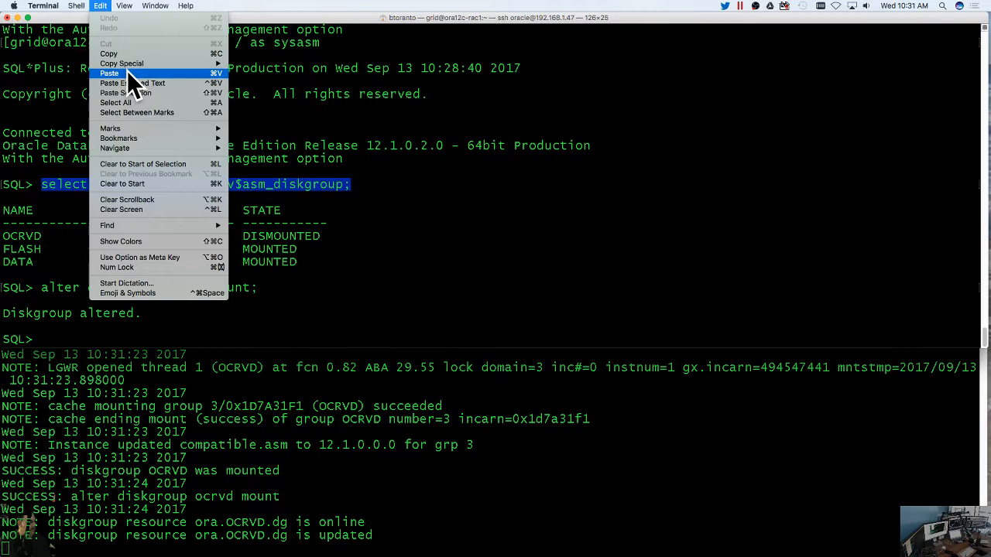
pyautogui.click(108, 73)
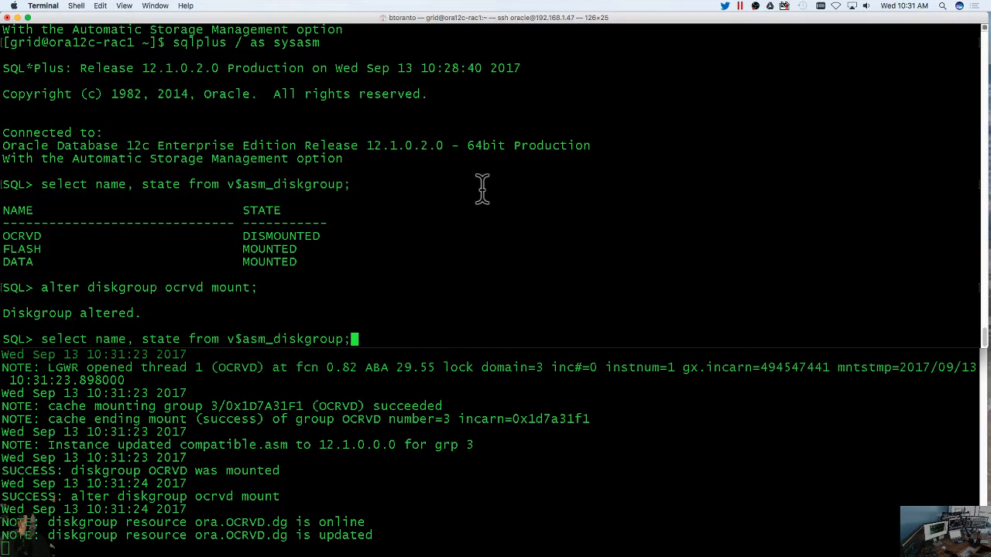
pyautogui.press('Return')
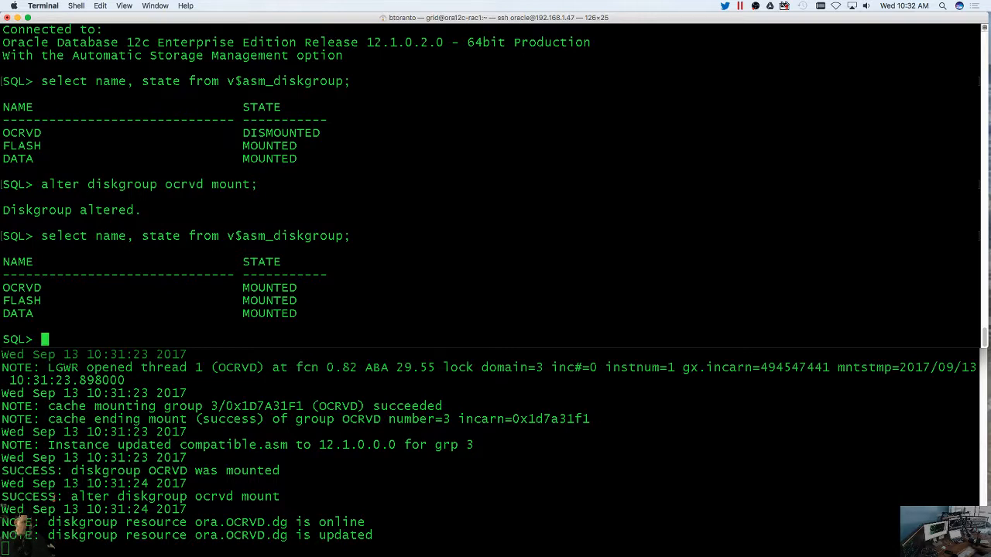
pyautogui.moveTo(31, 340)
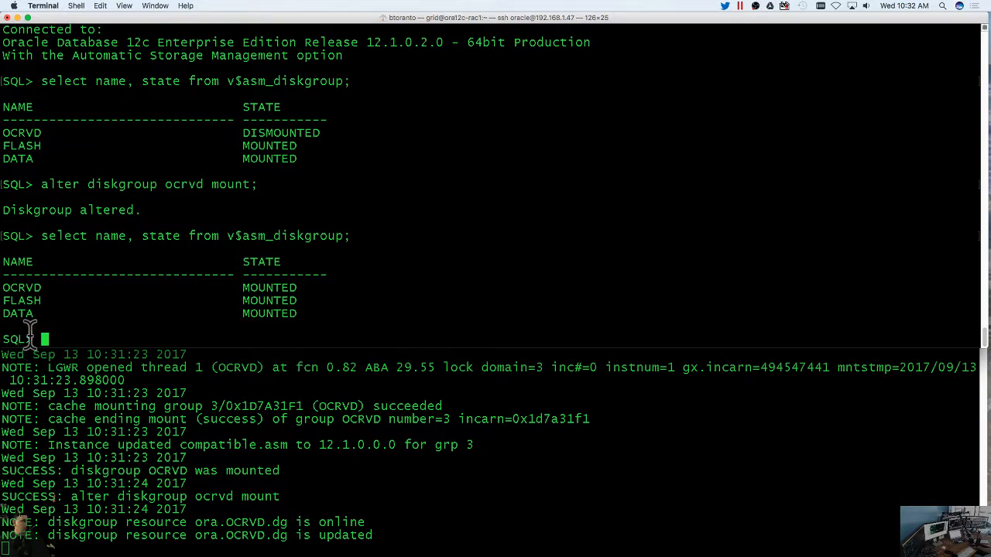
pyautogui.moveTo(298, 346)
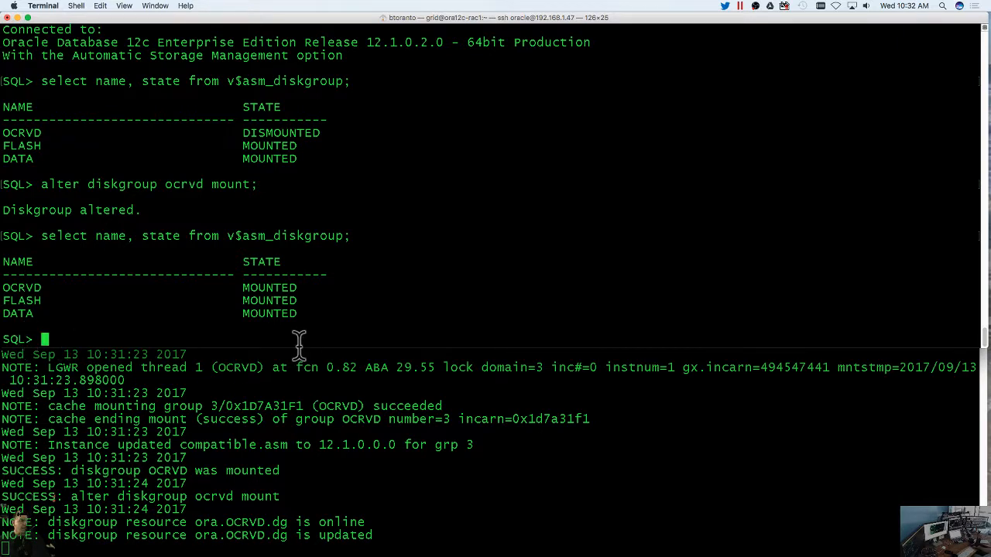
pyautogui.moveTo(16, 390)
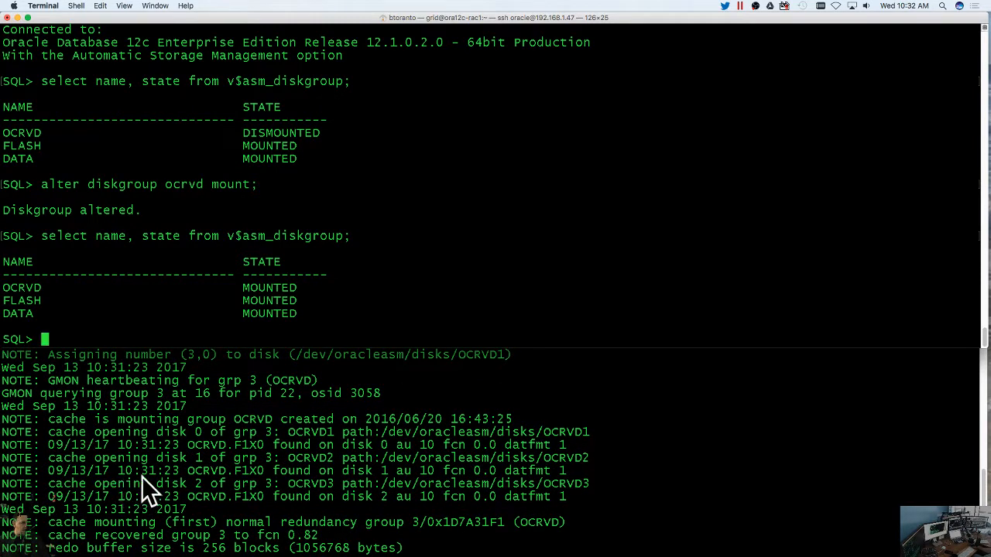
pyautogui.moveTo(81, 425)
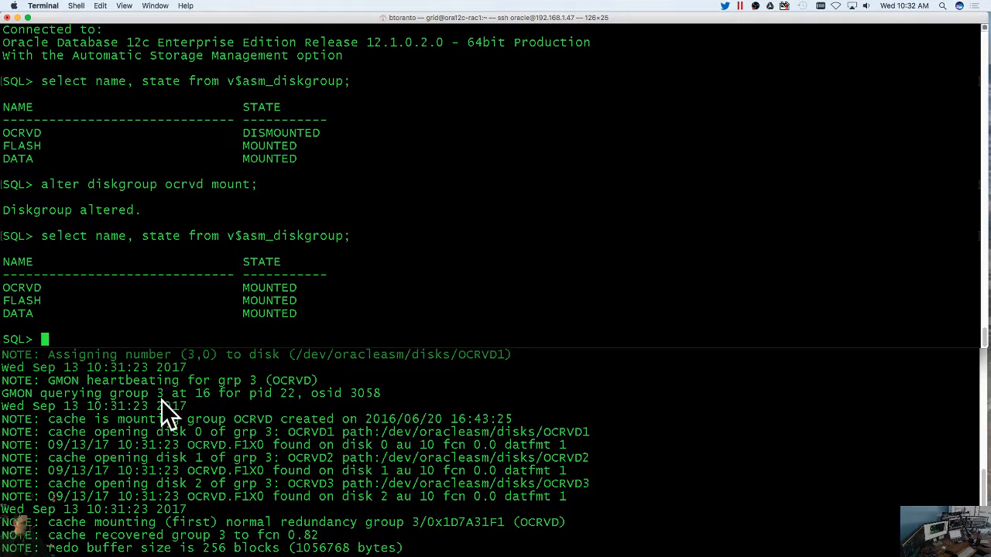
pyautogui.scroll(-3)
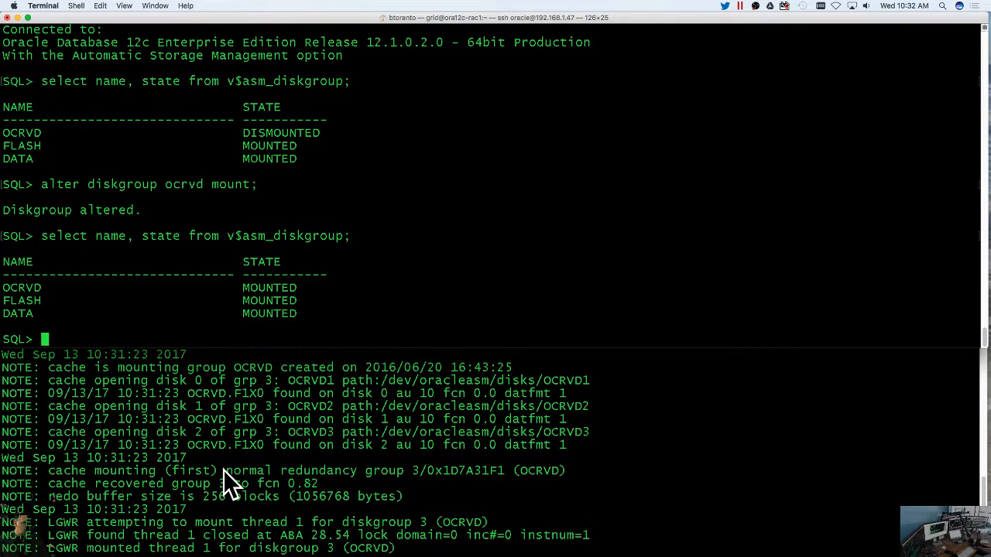
pyautogui.moveTo(430, 394)
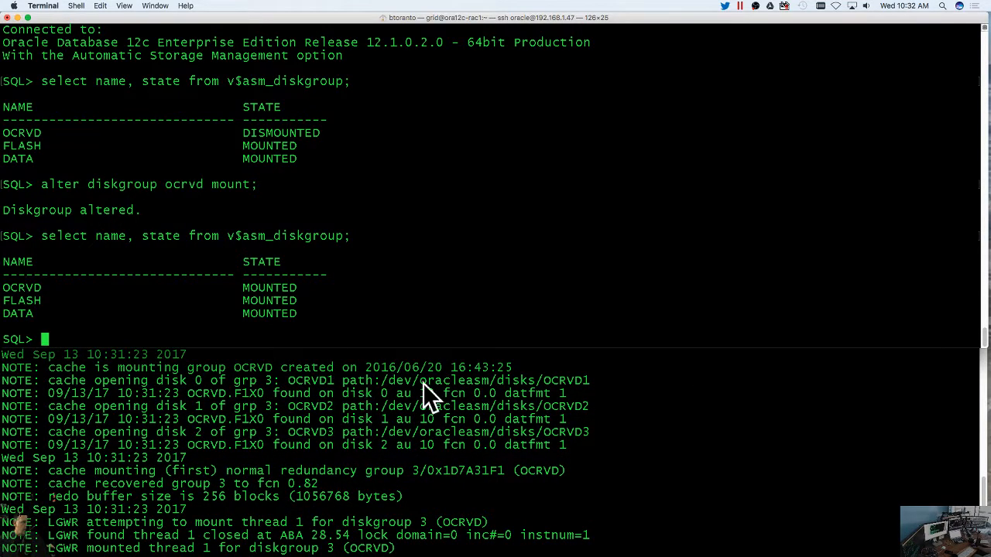
pyautogui.moveTo(486, 455)
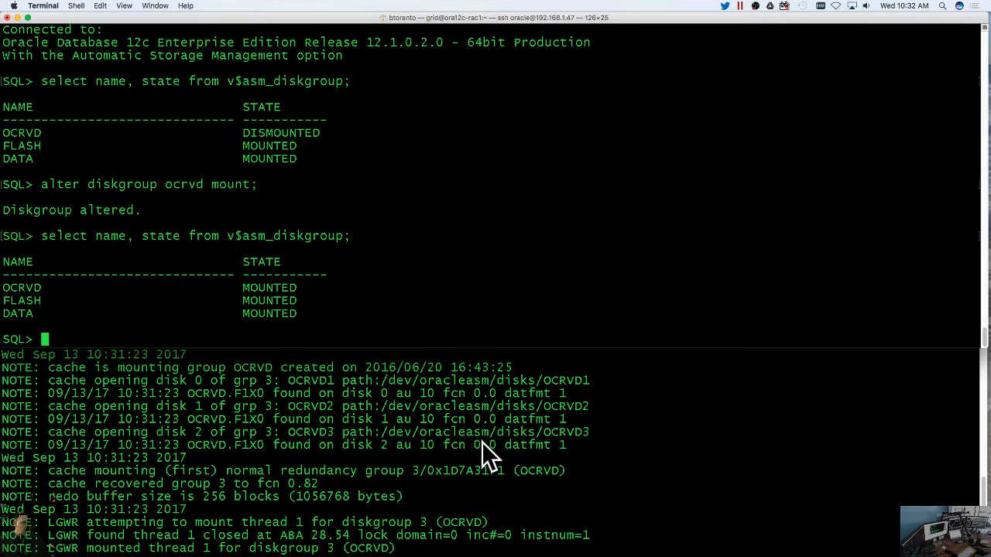
pyautogui.moveTo(415, 464)
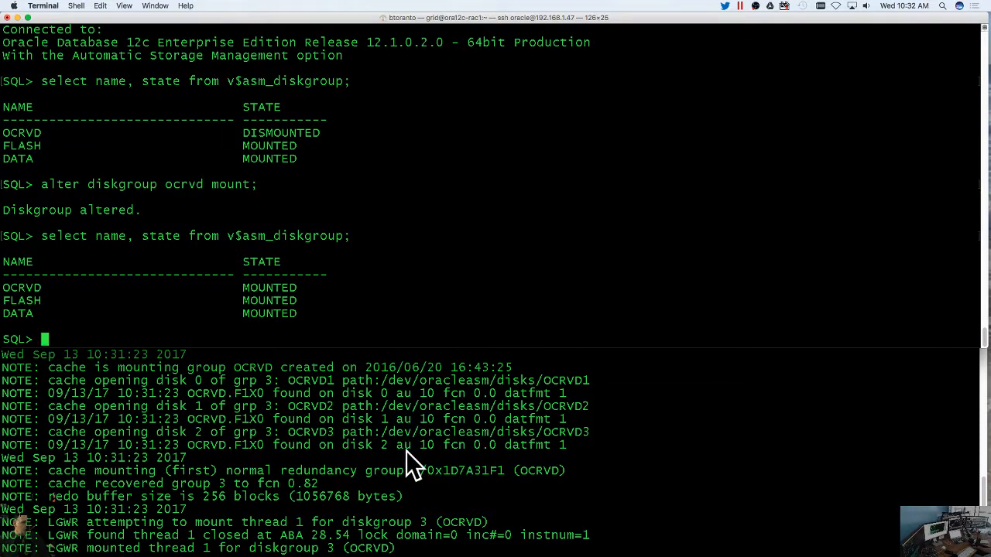
pyautogui.scroll(-3)
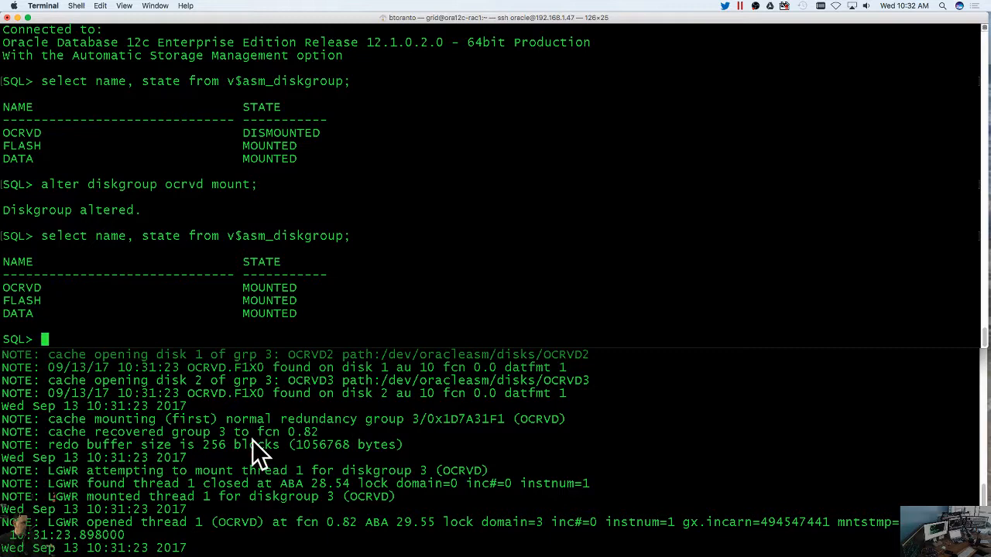
pyautogui.moveTo(109, 468)
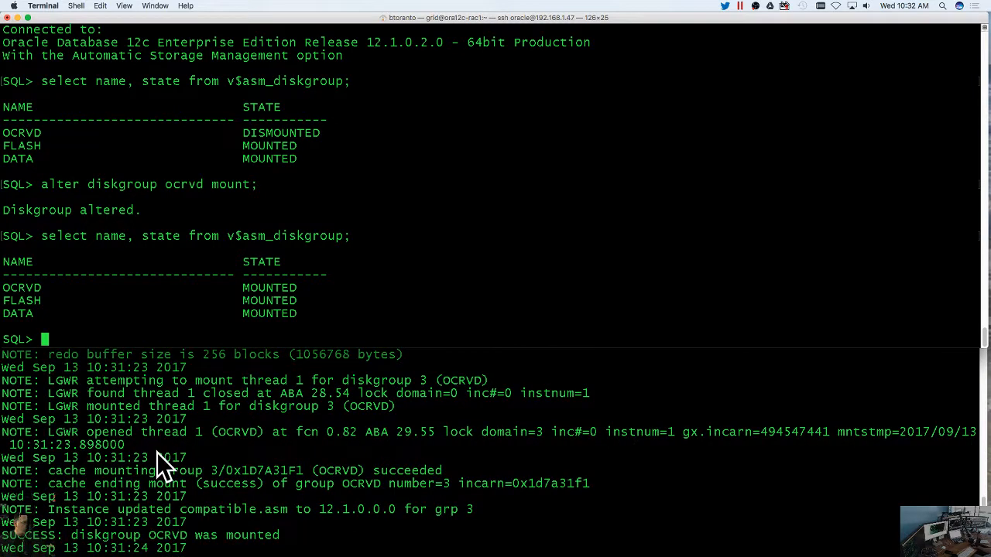
pyautogui.scroll(-3)
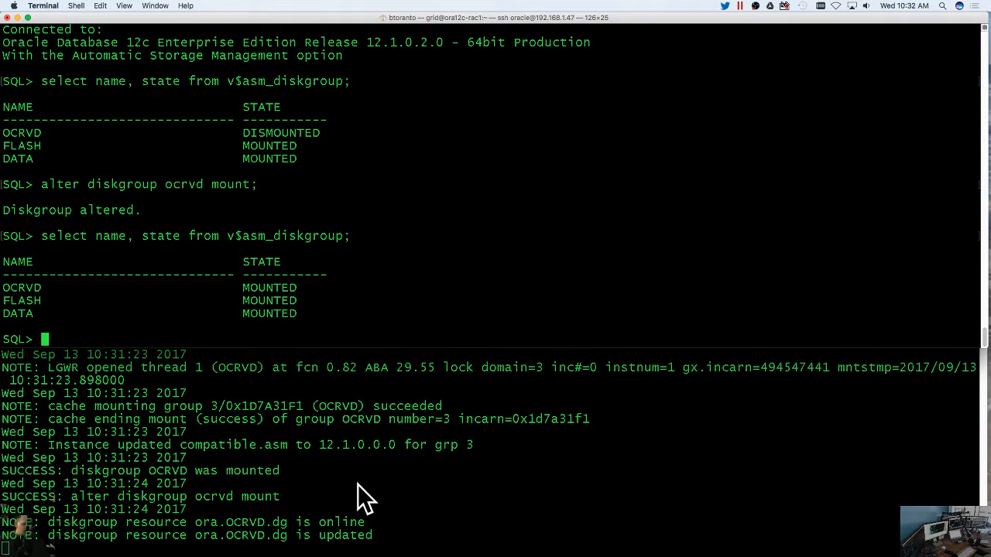
pyautogui.moveTo(170, 418)
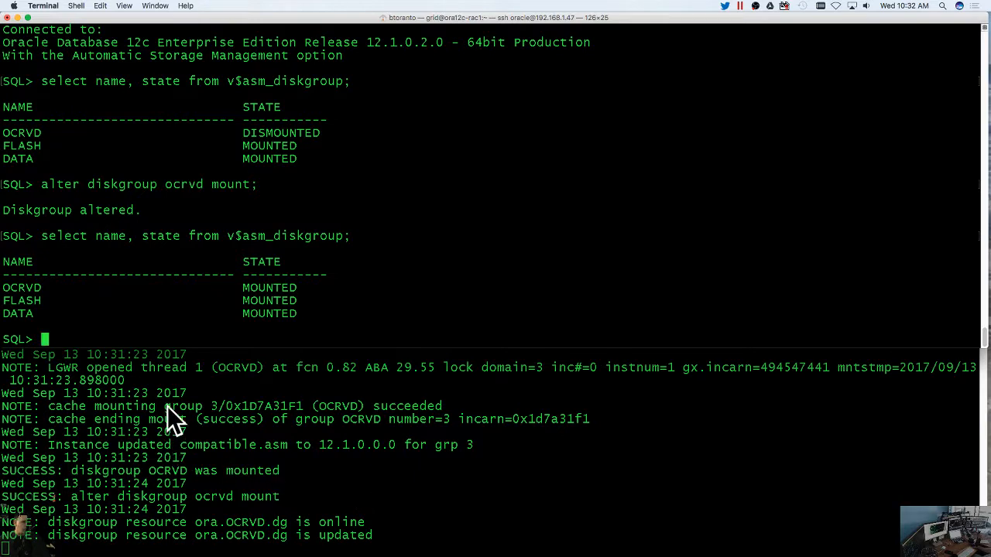
pyautogui.moveTo(368, 474)
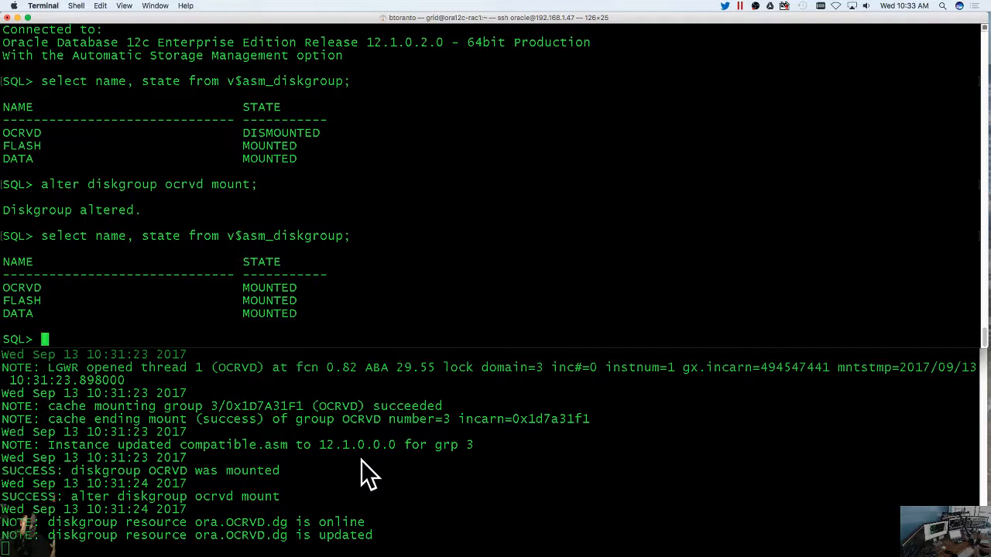
pyautogui.moveTo(828, 554)
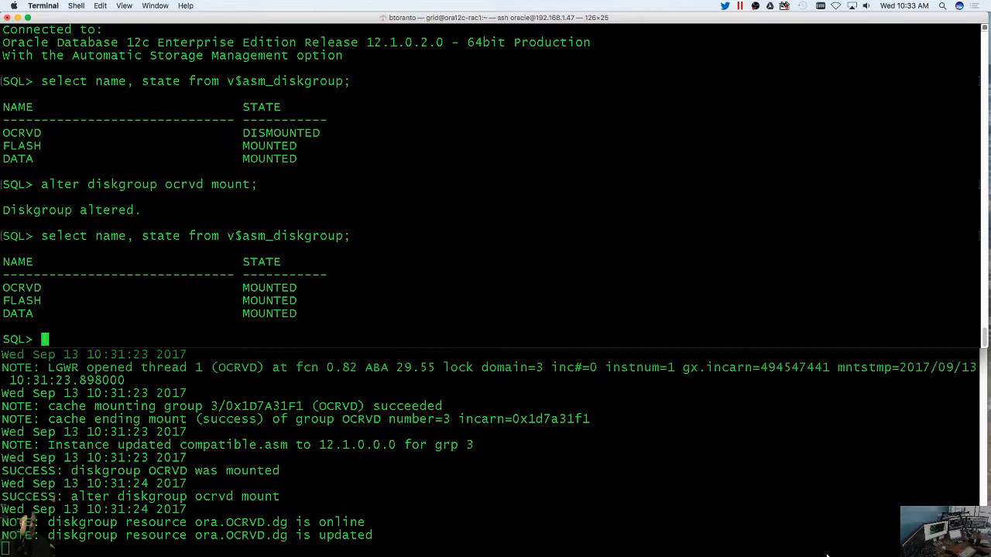